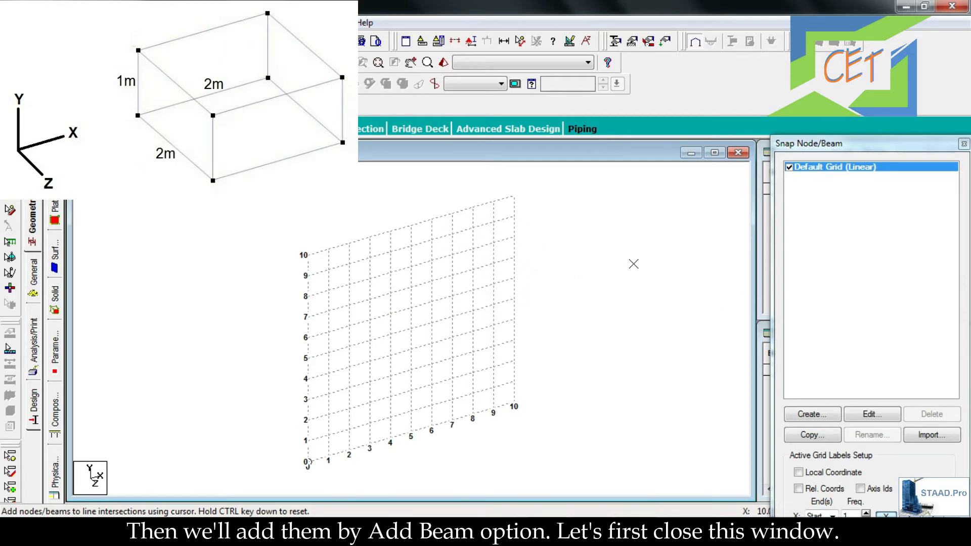
mouse_move(514, 257)
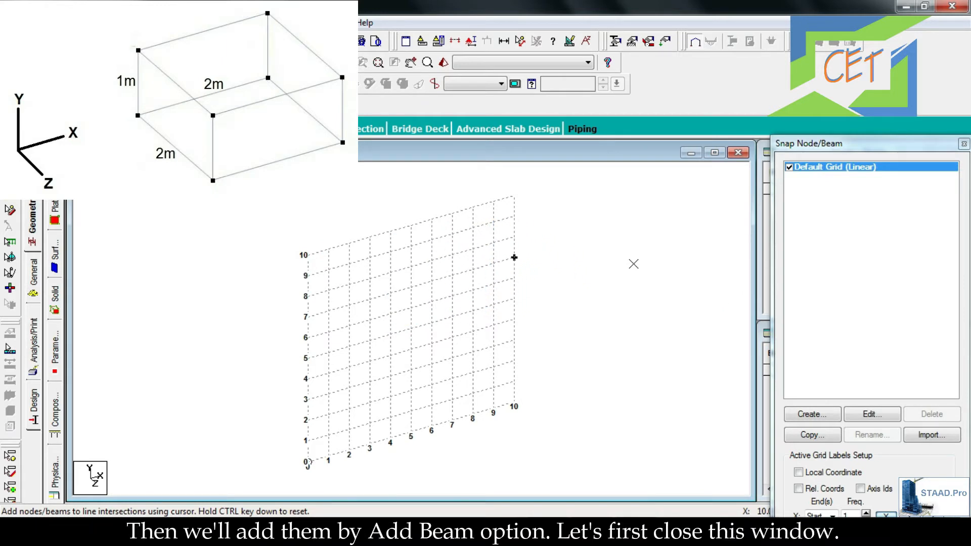
Dismiss the Snap Node/Beam panel and define node 1 at (0, 0, 0).
left_click(962, 143)
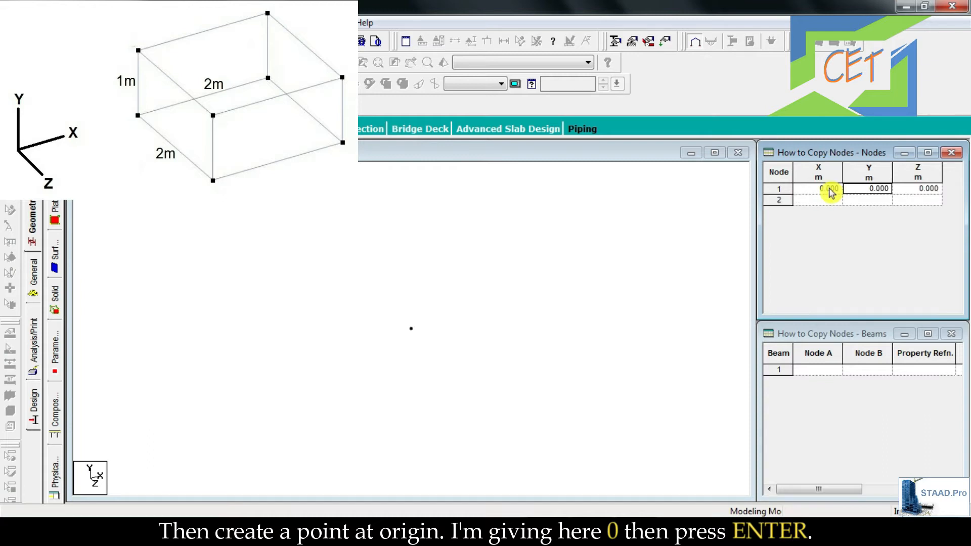
key("Return")
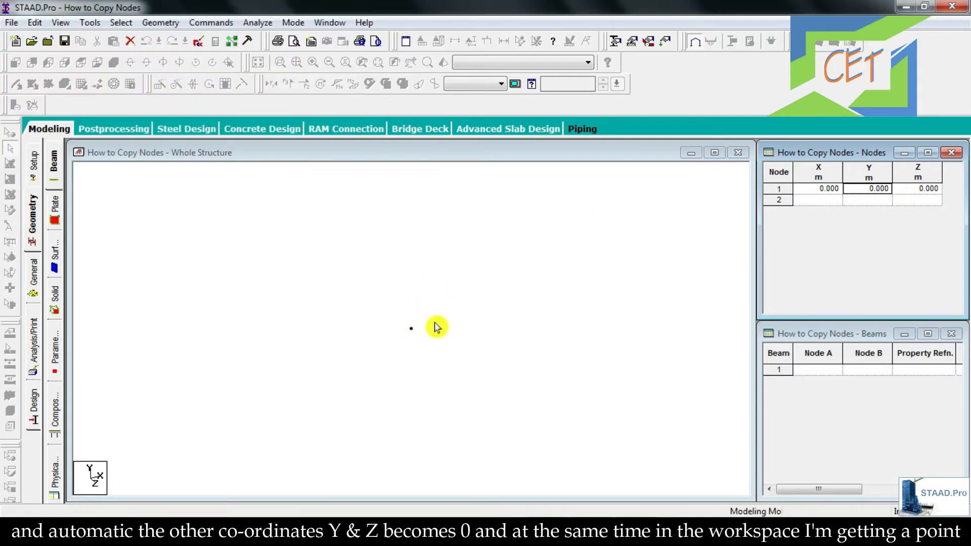
mouse_move(425, 341)
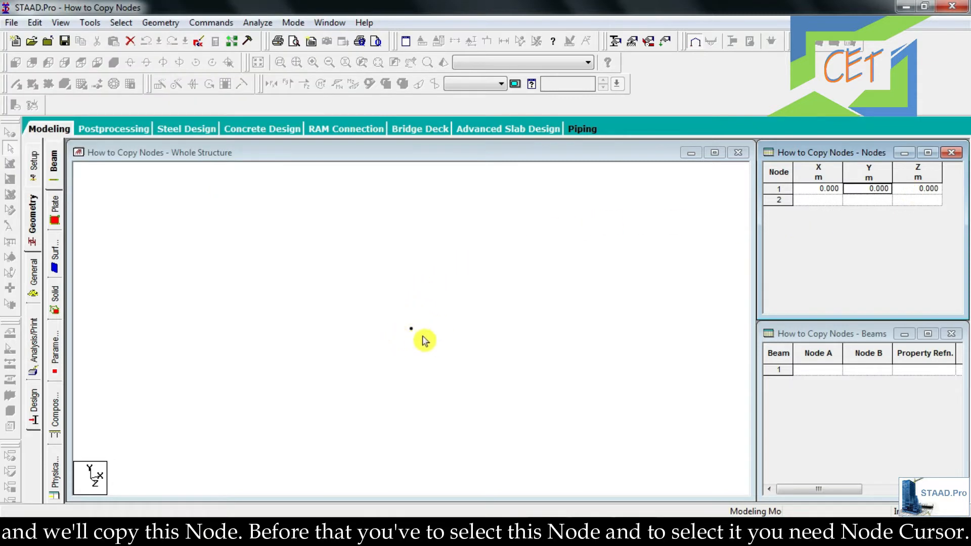
mouse_move(399, 341)
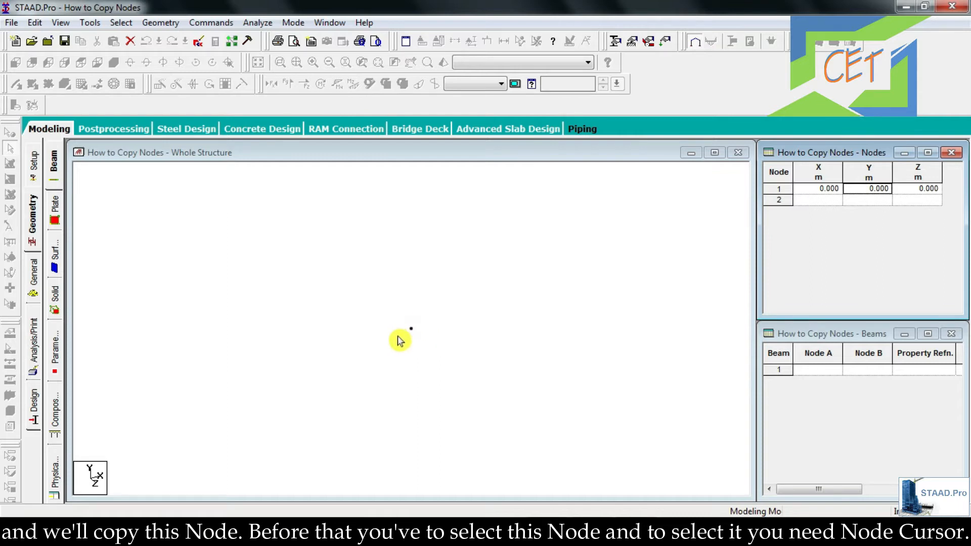
mouse_move(389, 329)
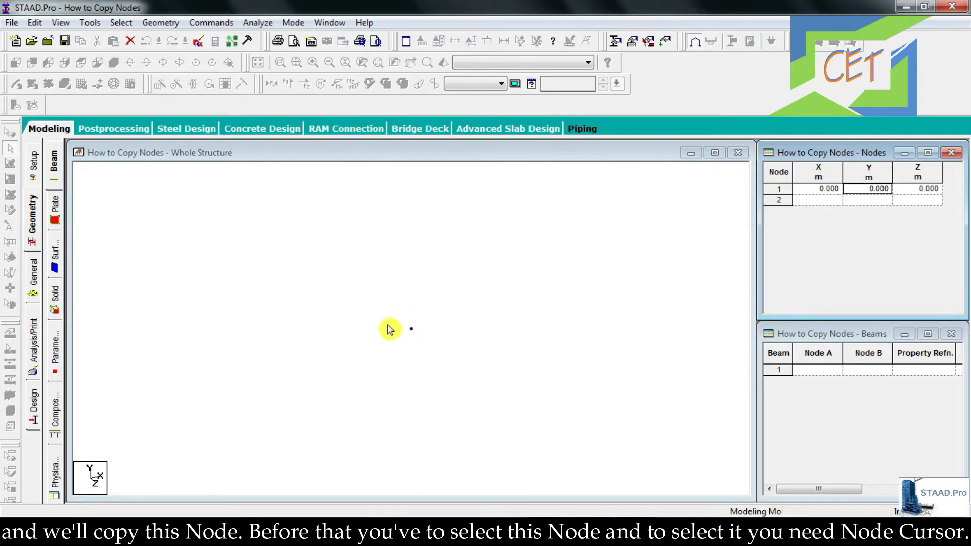
mouse_move(430, 308)
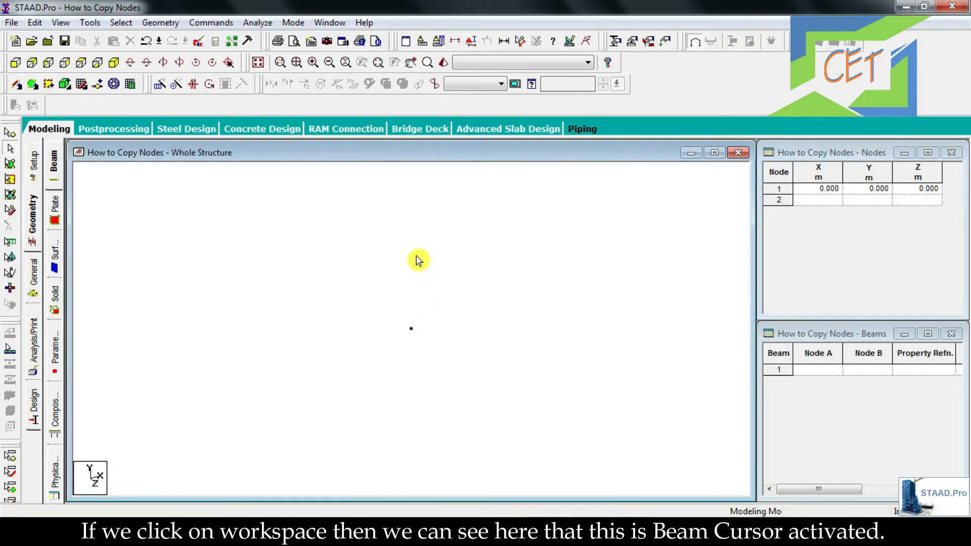
mouse_move(11, 152)
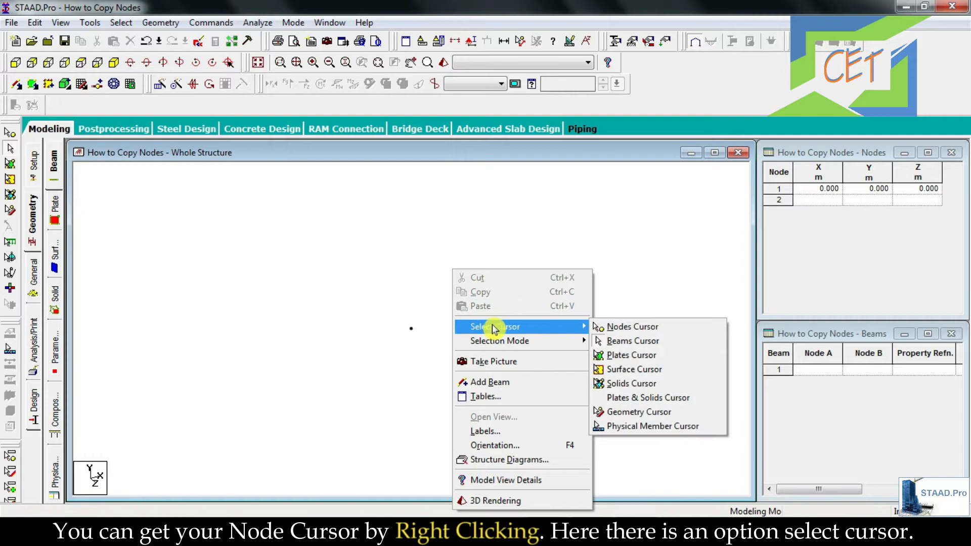
mouse_move(502, 327)
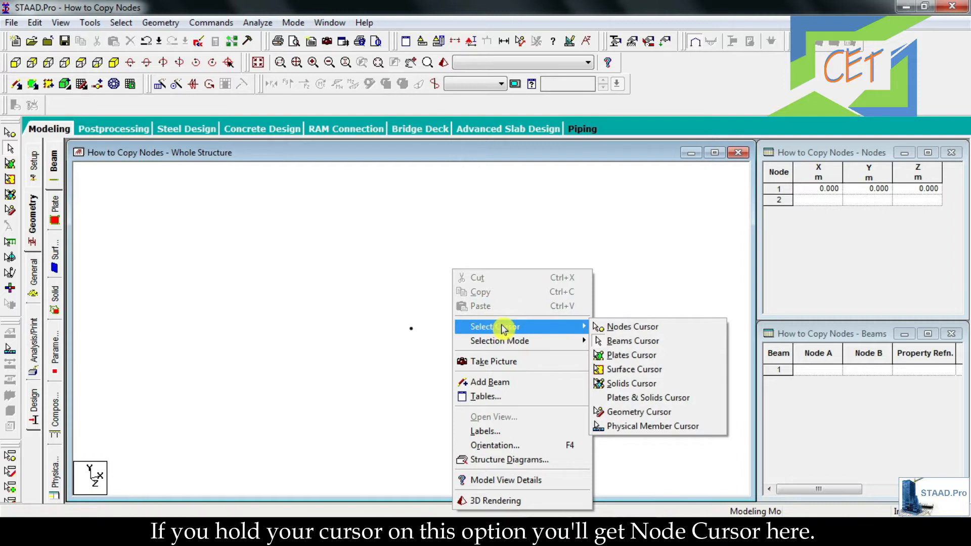
mouse_move(632, 327)
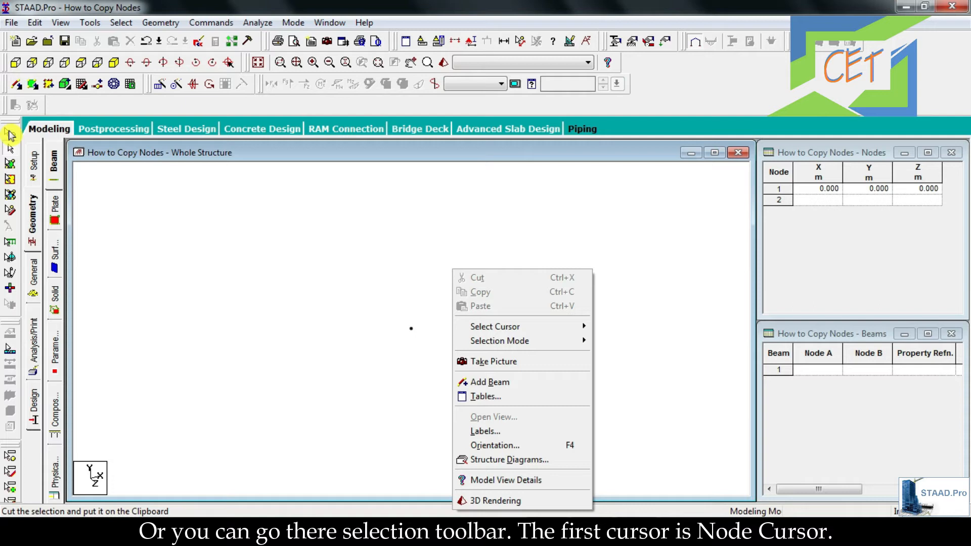
Activate the Nodes Cursor so nodes can be picked instead of beams.
left_click(10, 135)
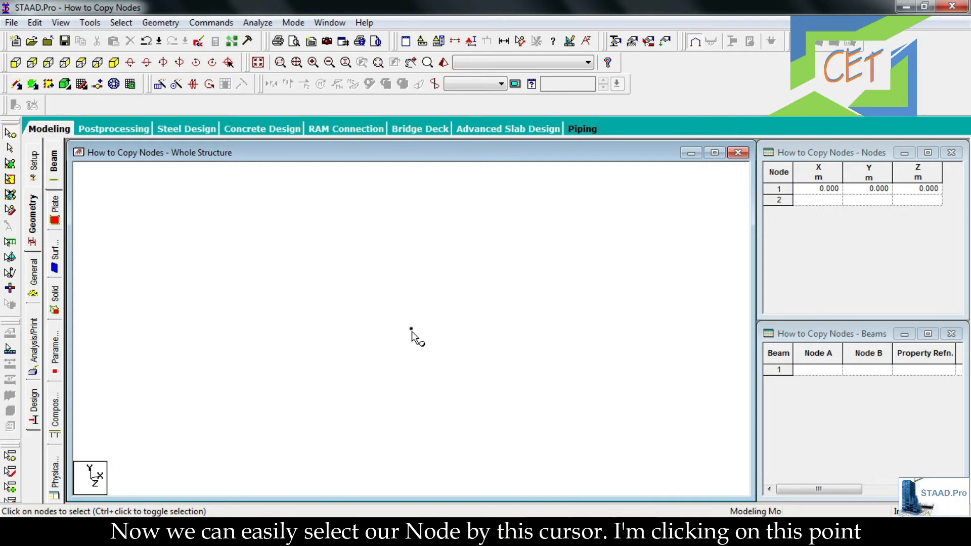
Copy node 1 and bring up Paste Nodes with the move offsets still at 0.
left_click(411, 329)
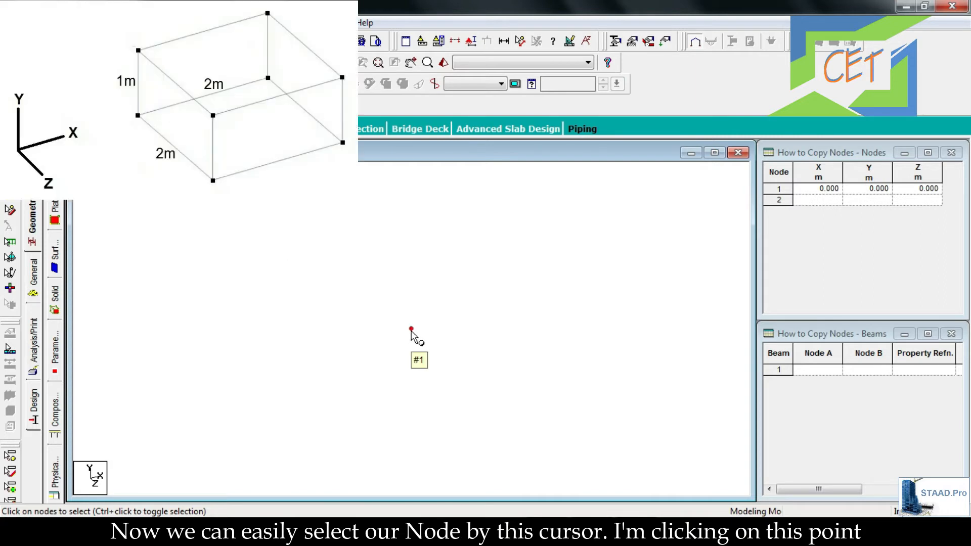
right_click(410, 329)
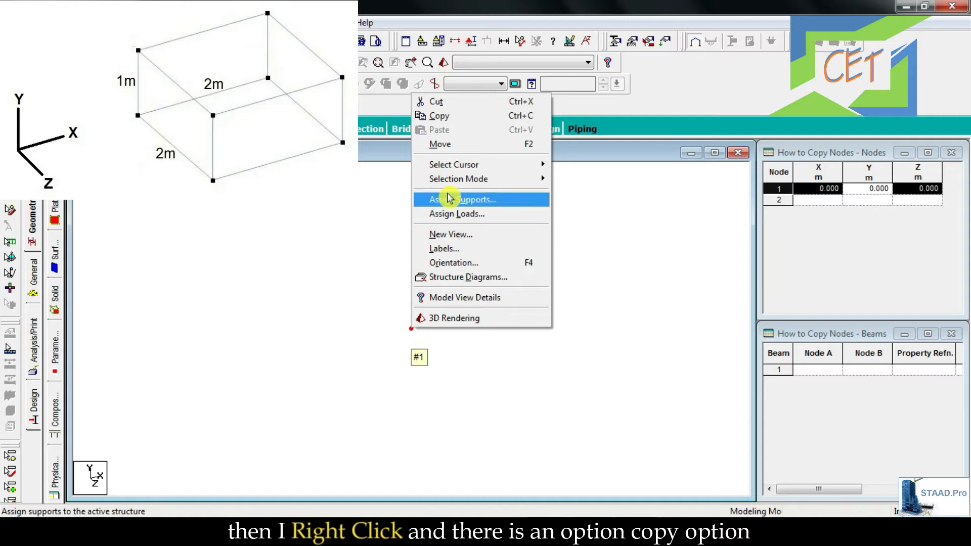
mouse_move(447, 116)
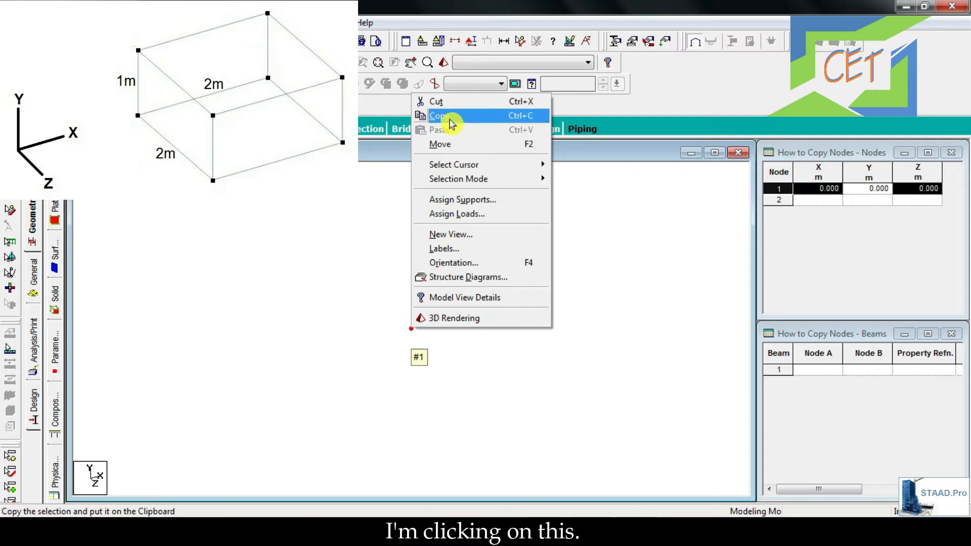
left_click(441, 116)
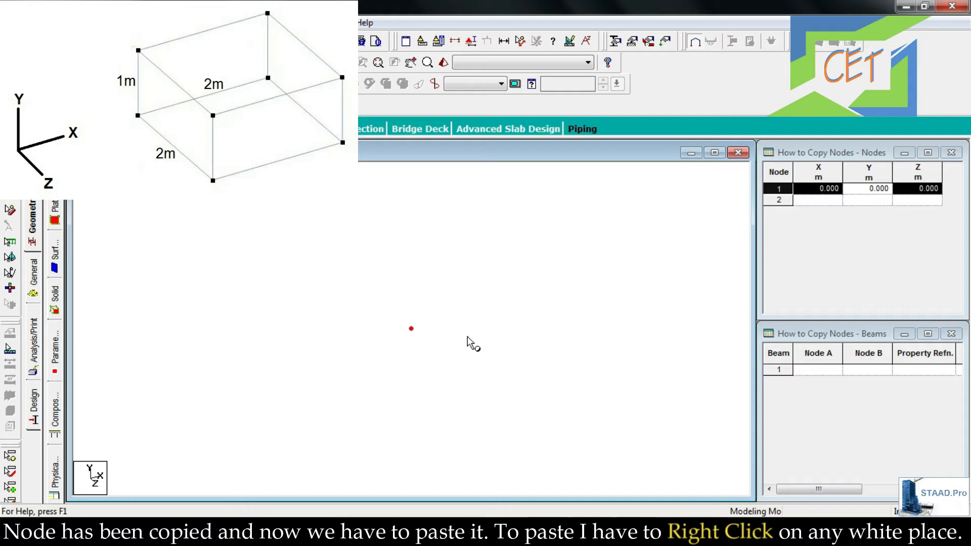
mouse_move(488, 261)
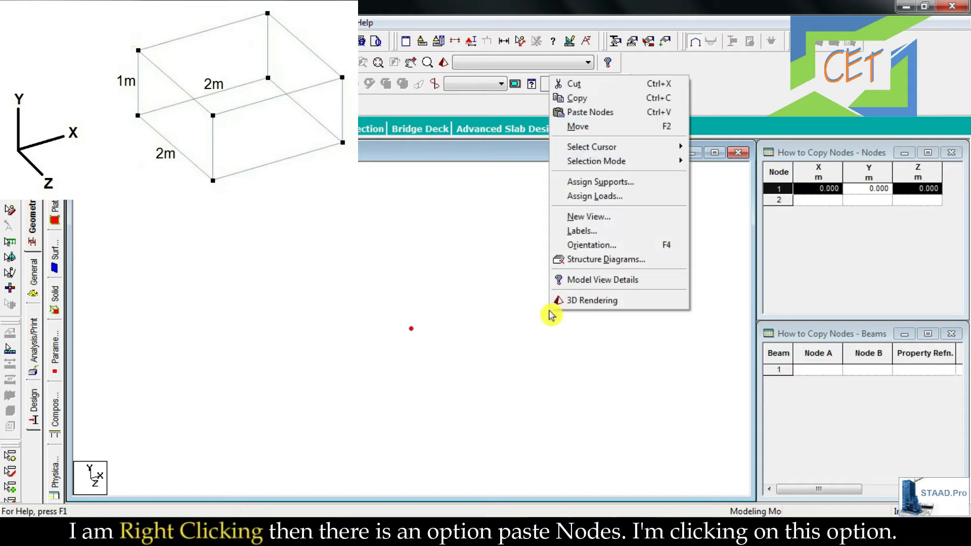
mouse_move(589, 112)
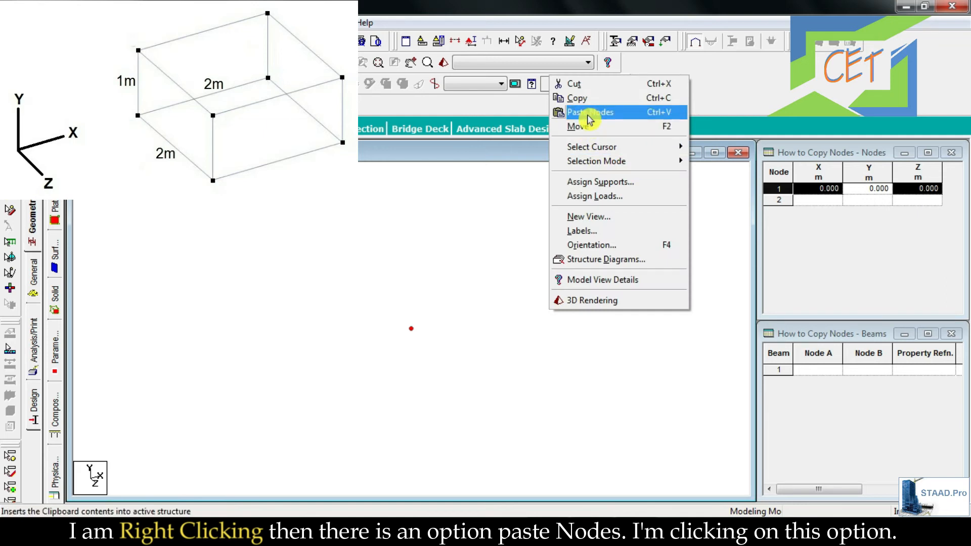
left_click(588, 113)
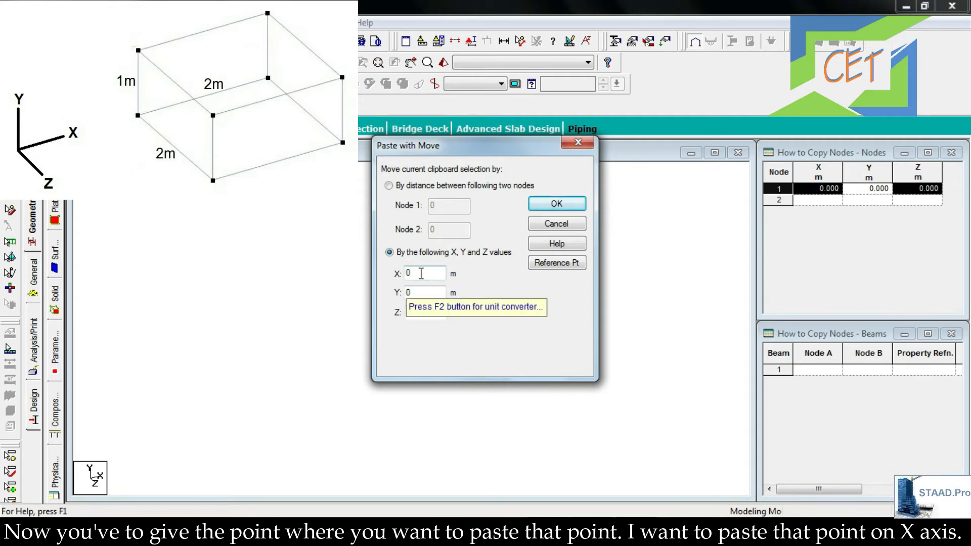
Paste the copy with offset X = 2, Y = 0, Z = 0 to create node 2 at (2, 0, 0).
left_click(424, 312)
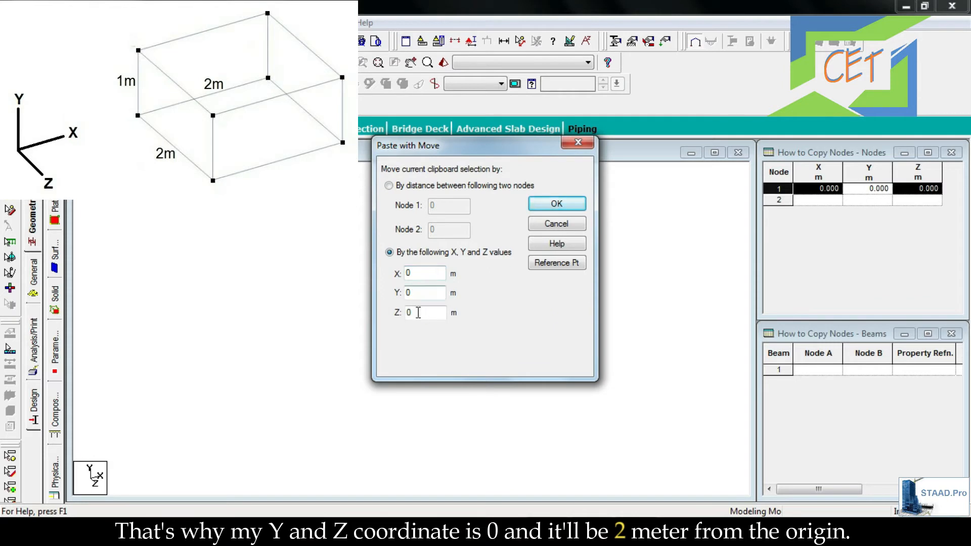
left_click(425, 273)
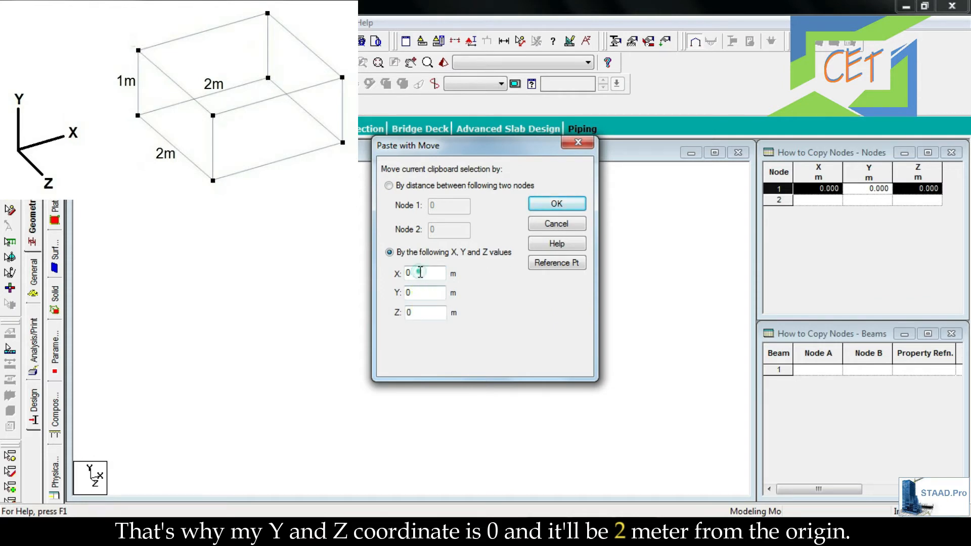
type("2")
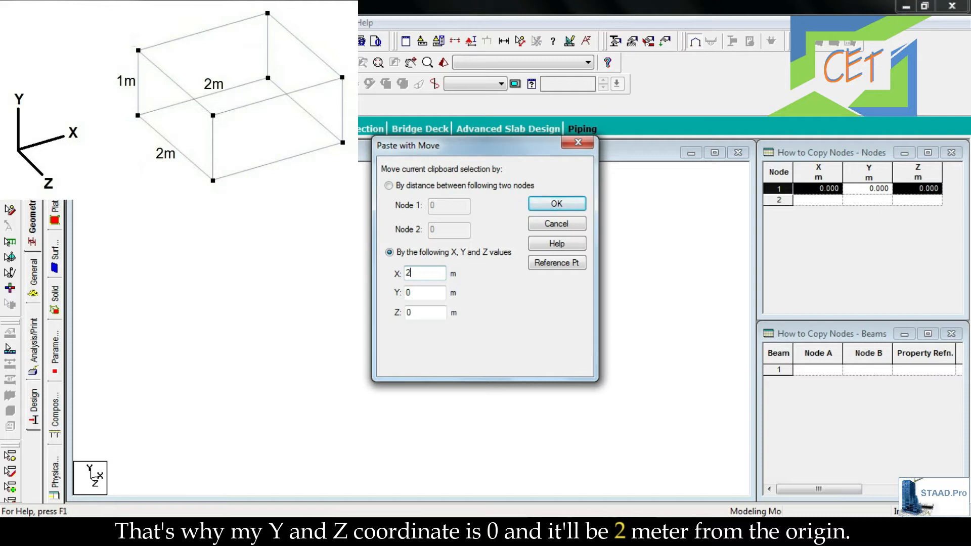
left_click(555, 205)
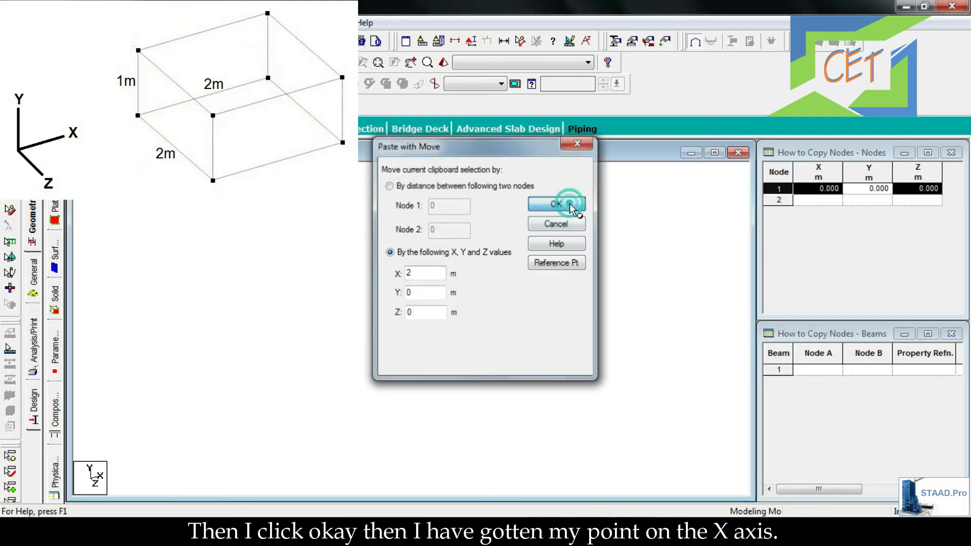
left_click(556, 204)
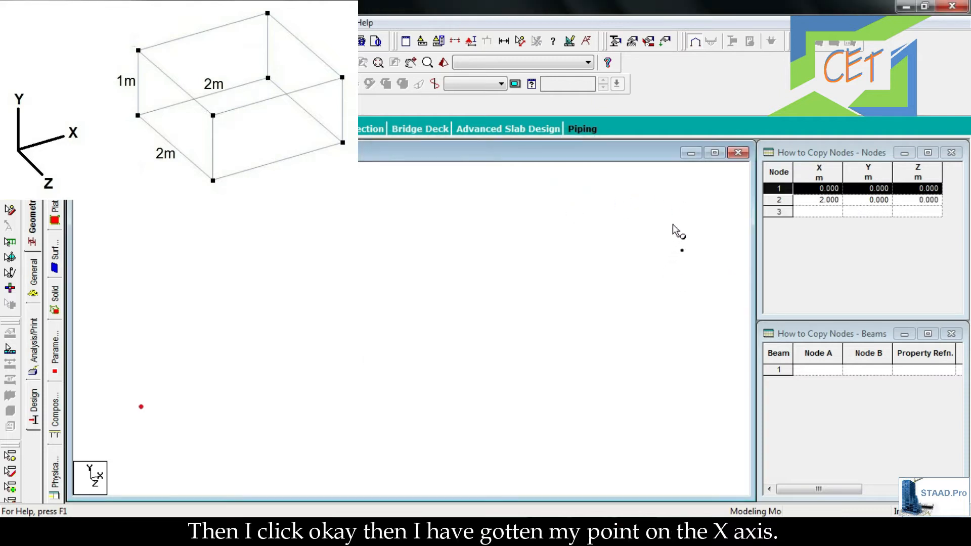
mouse_move(155, 422)
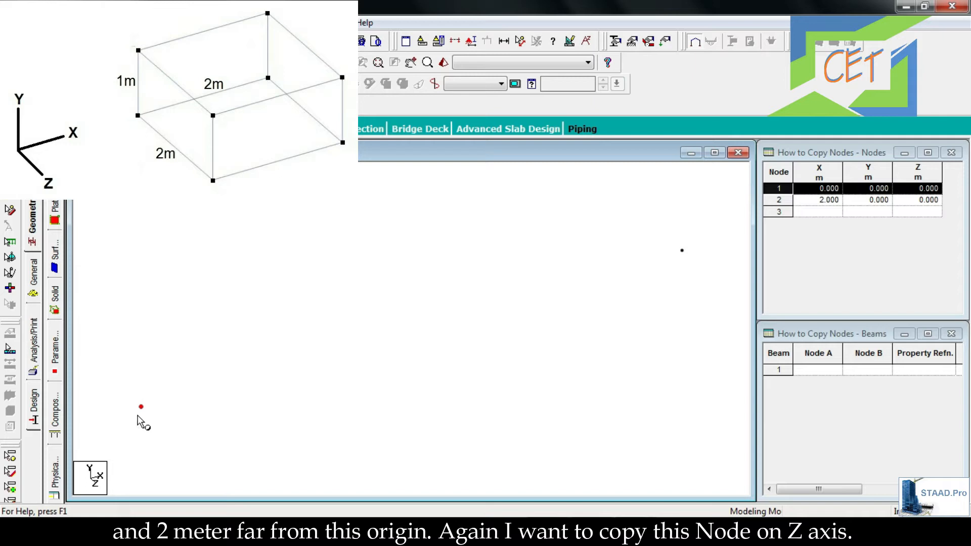
mouse_move(121, 446)
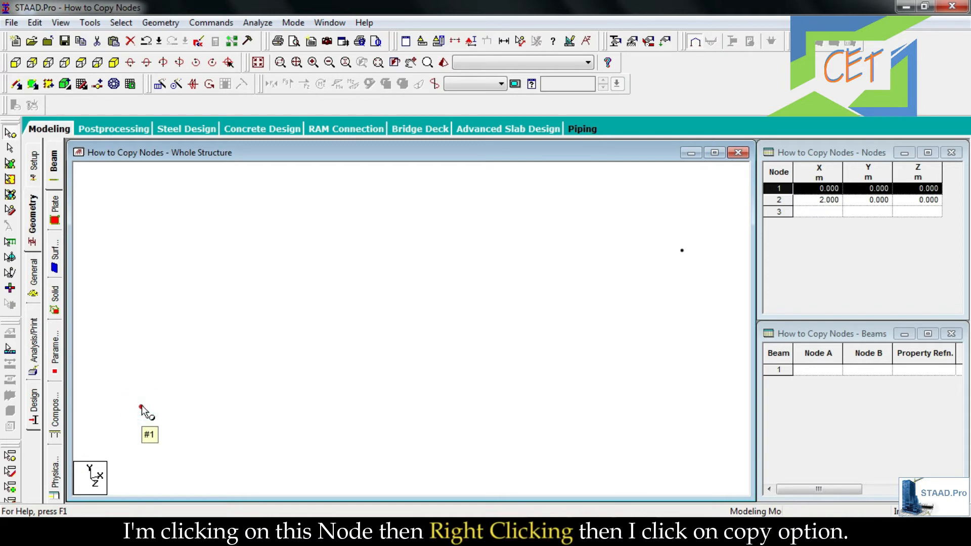
Copy node 1 and paste it with Z = 2 to create node 3 at (0, 0, 2).
right_click(142, 412)
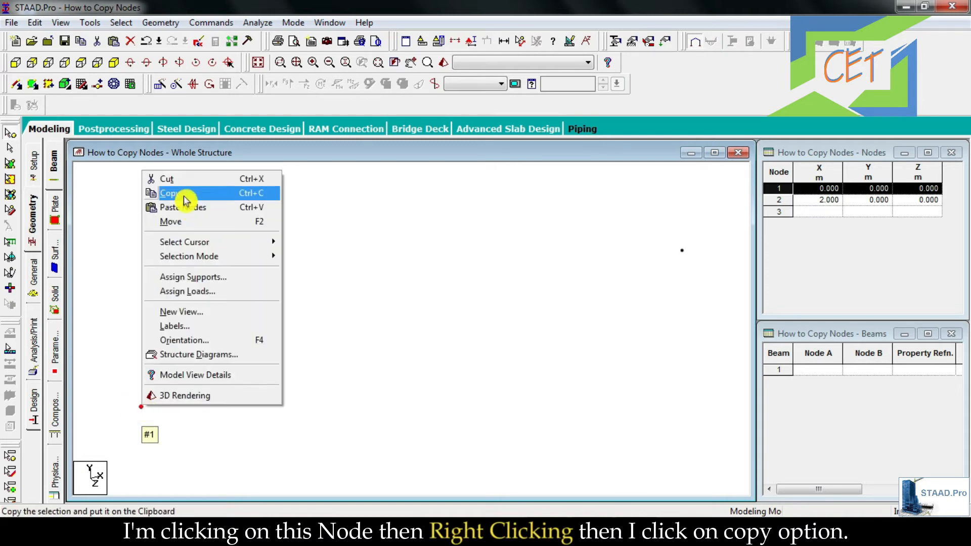
left_click(176, 193)
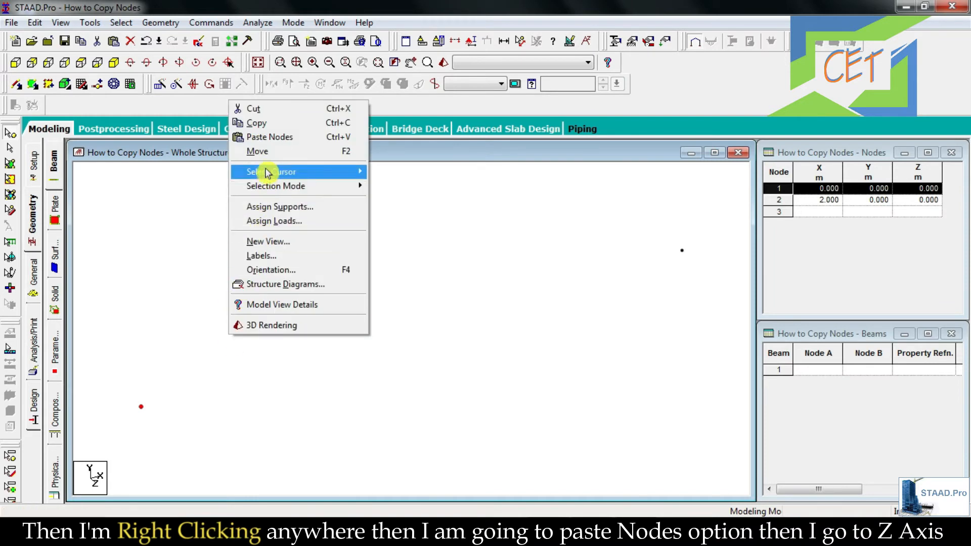
left_click(271, 137)
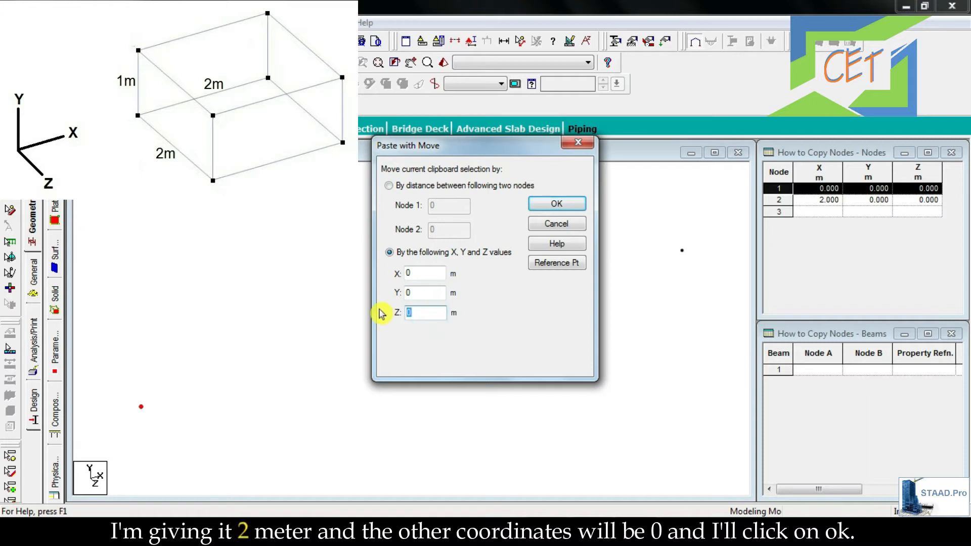
type("2")
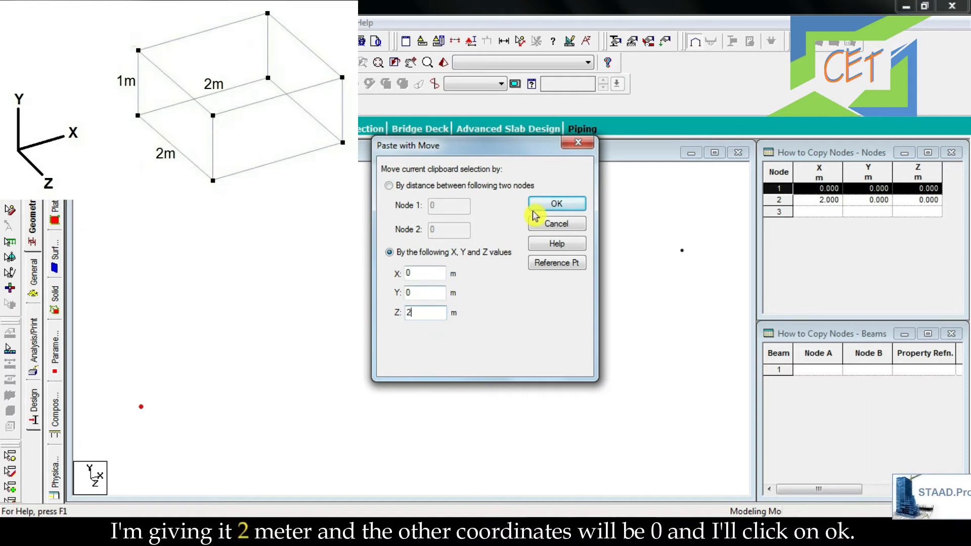
left_click(555, 204)
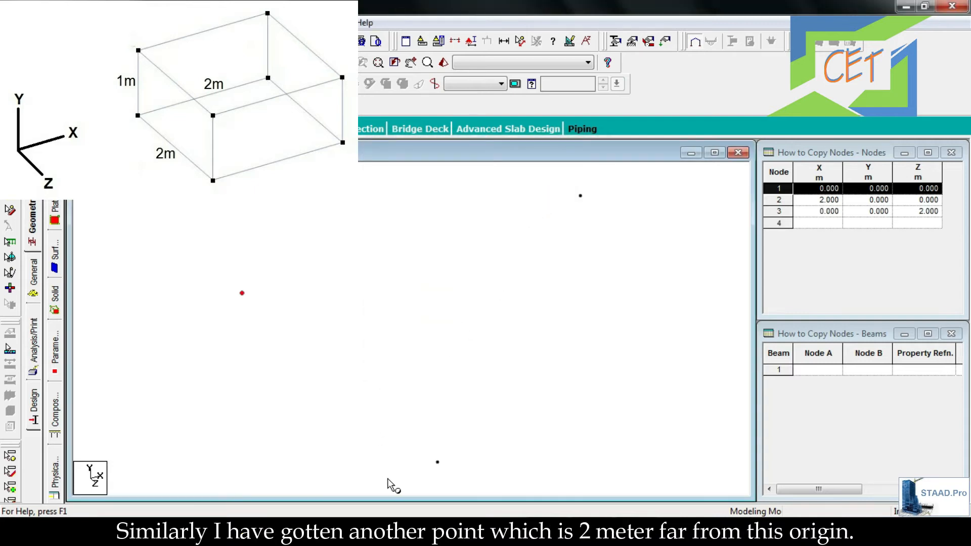
mouse_move(447, 476)
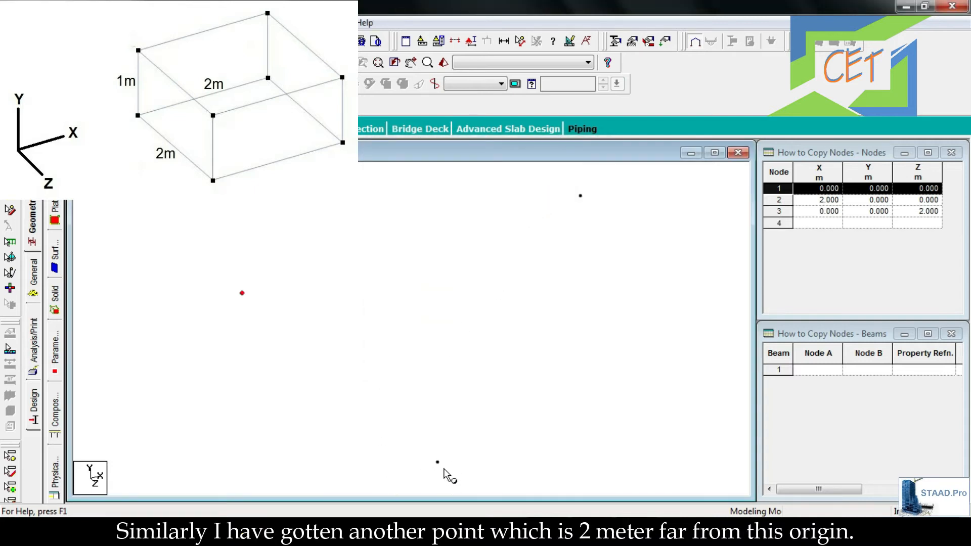
mouse_move(254, 298)
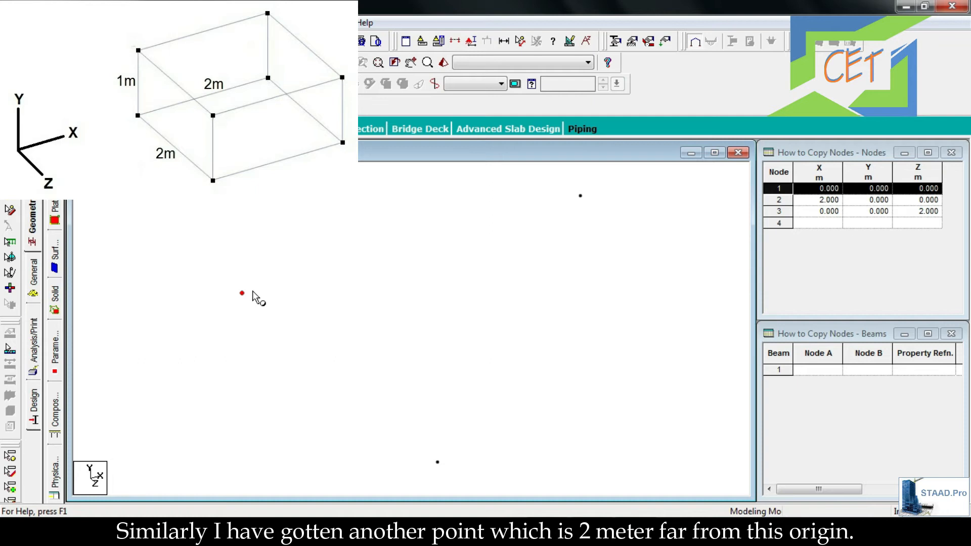
mouse_move(389, 463)
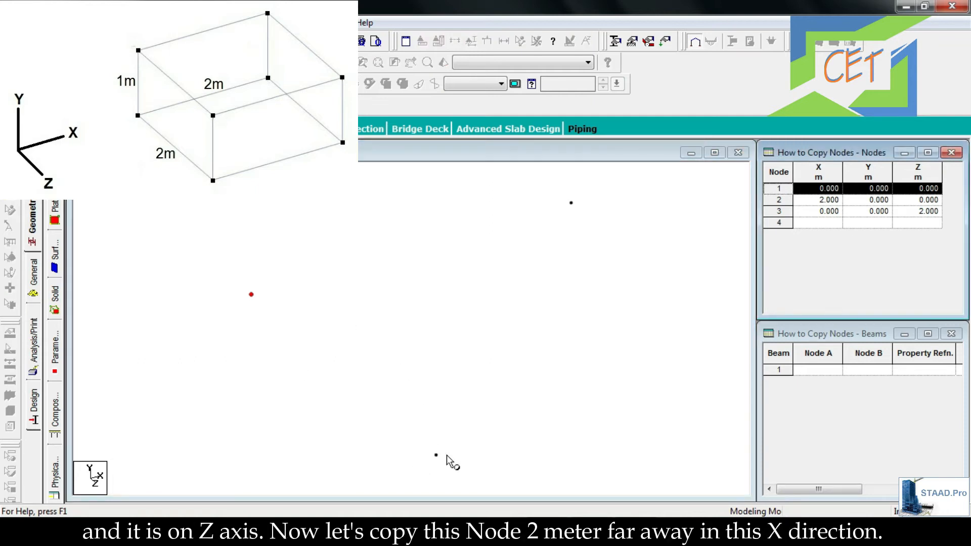
mouse_move(718, 359)
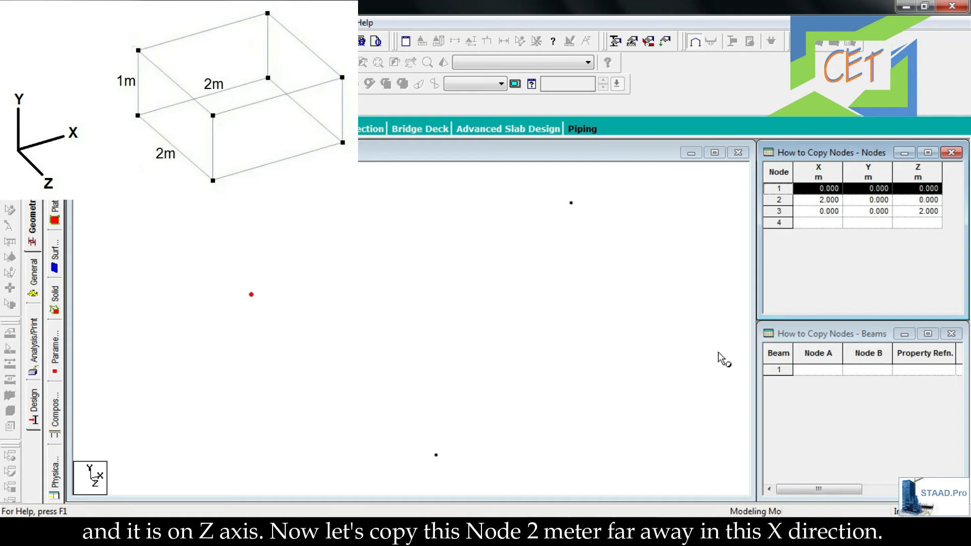
mouse_move(471, 432)
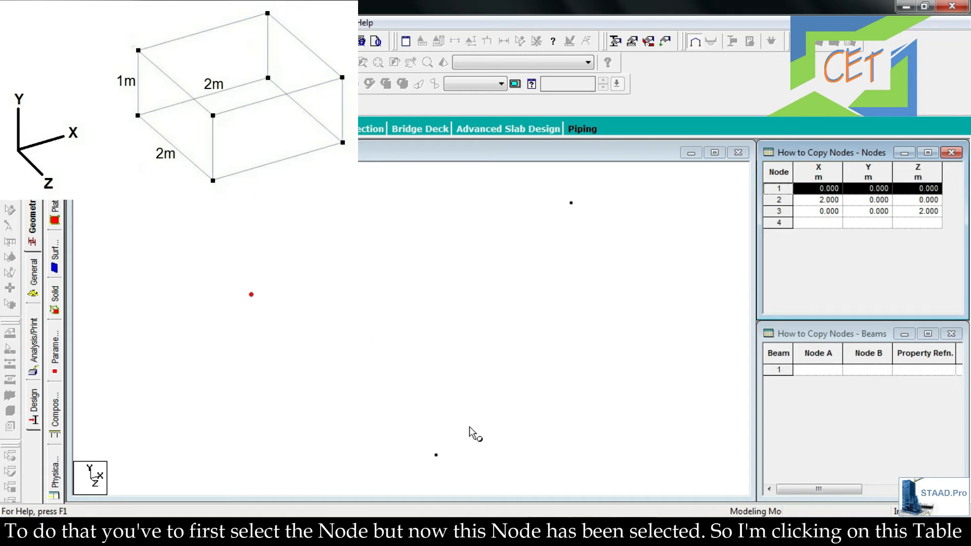
mouse_move(227, 308)
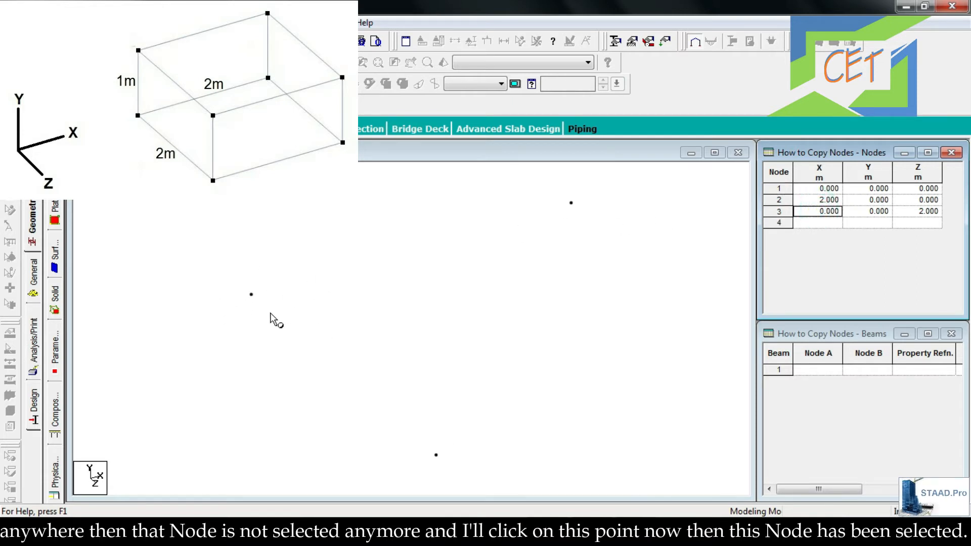
mouse_move(345, 323)
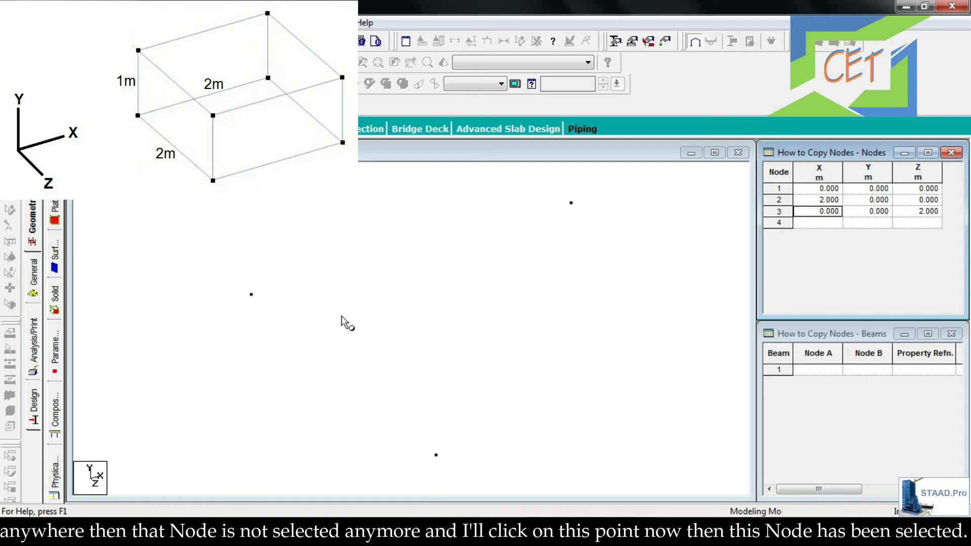
Copy node 3 and paste it 2 m along X to create node 4 at (2, 0, 2).
left_click(435, 453)
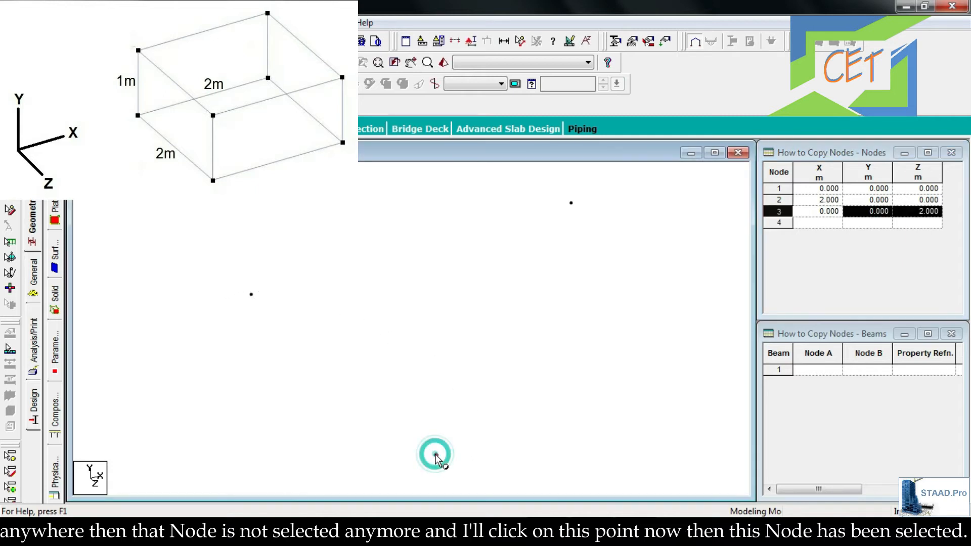
left_click(436, 454)
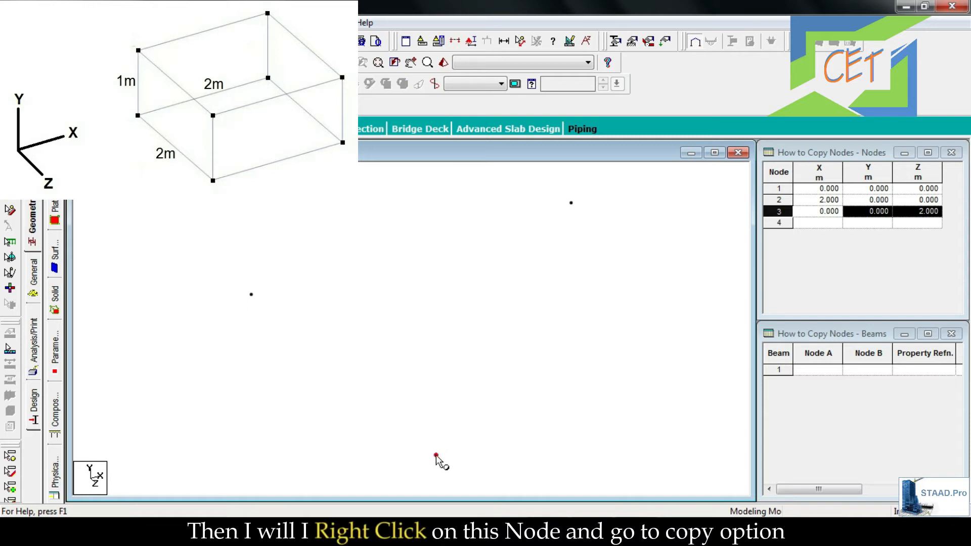
right_click(437, 456)
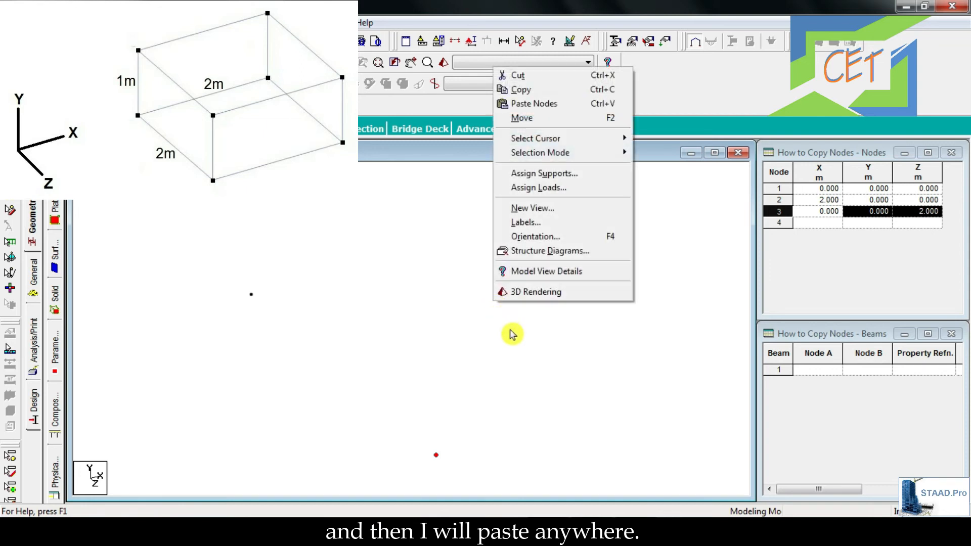
left_click(533, 103)
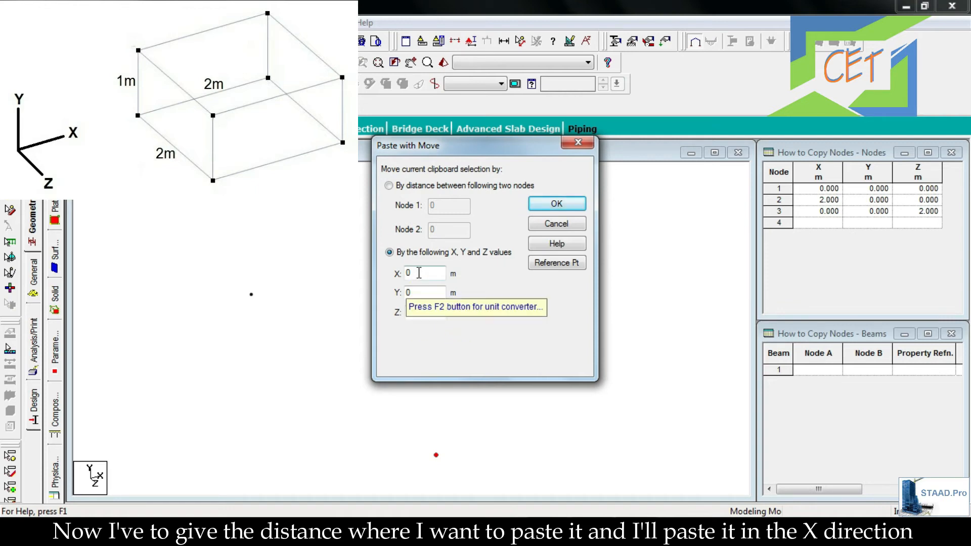
left_click(424, 274)
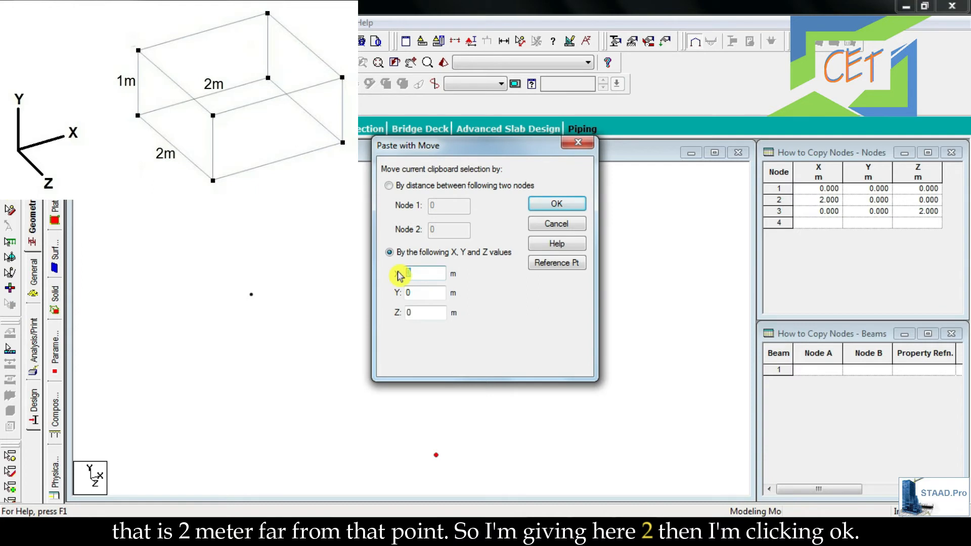
type("2")
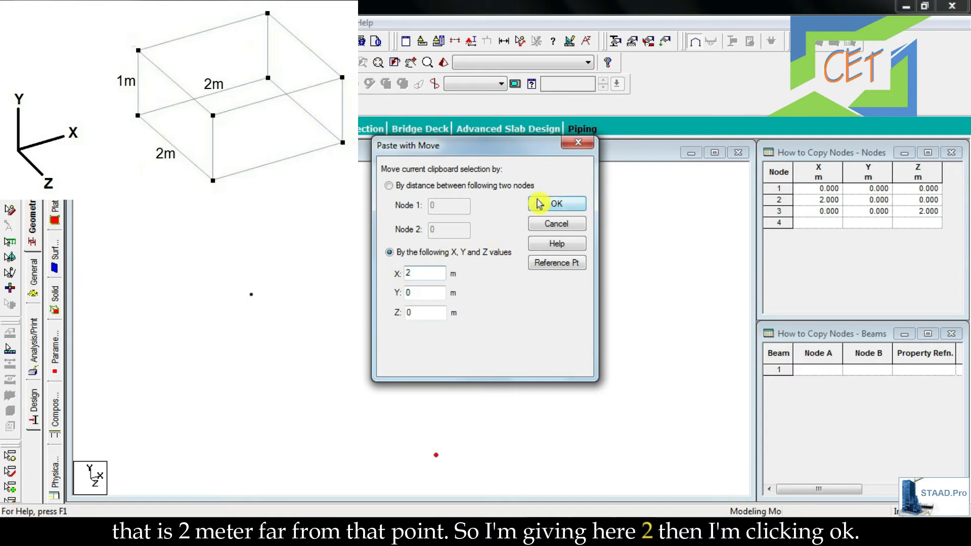
left_click(555, 204)
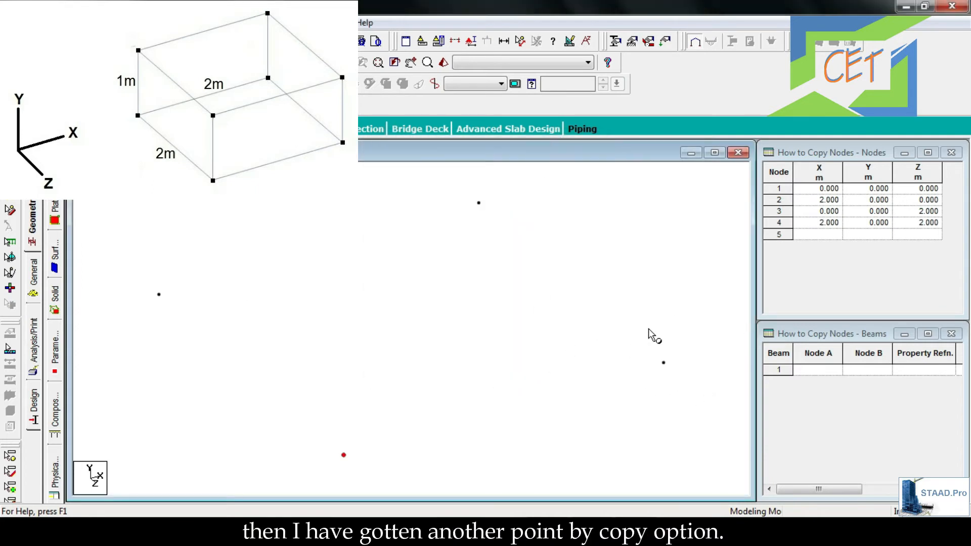
mouse_move(672, 325)
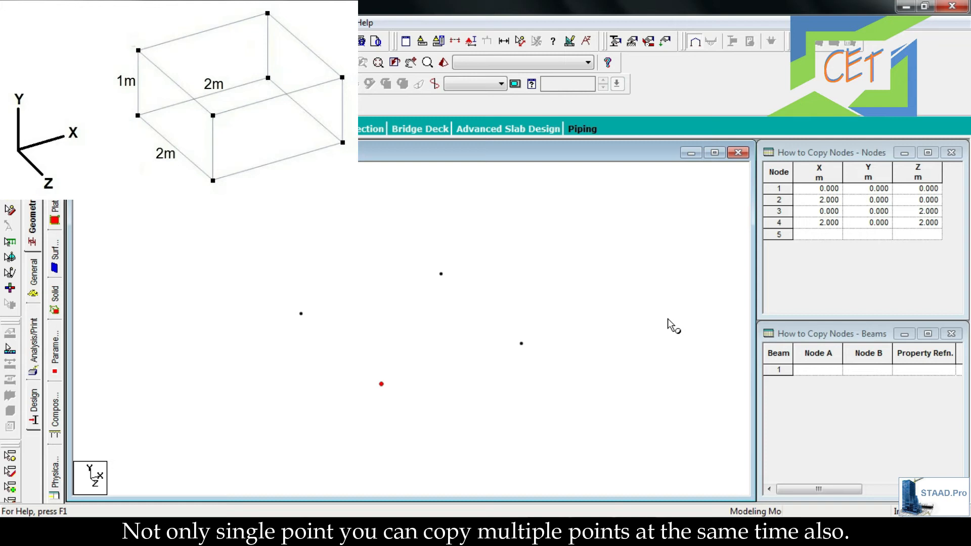
mouse_move(616, 446)
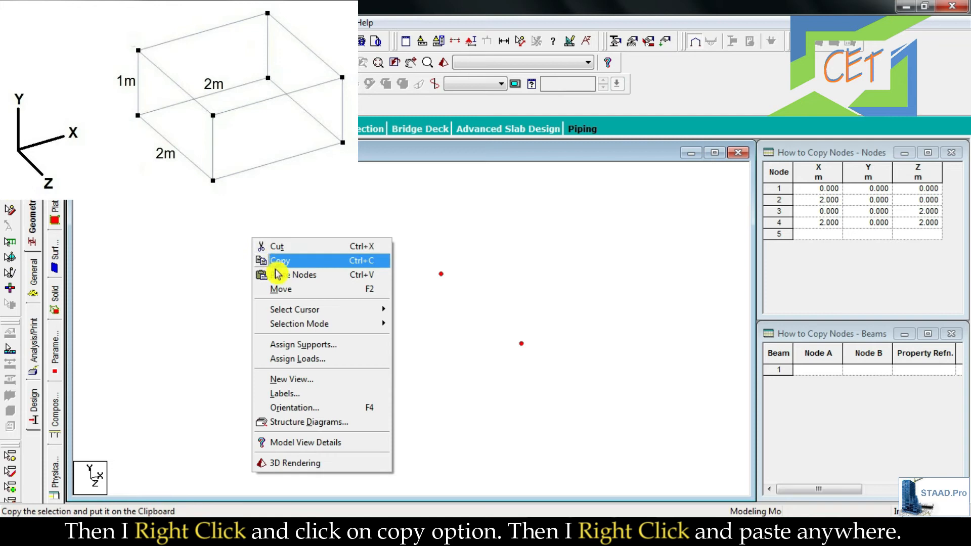
Paste copies of the four base nodes with Y = 1 to create nodes 5–8 at 1 m height.
left_click(301, 274)
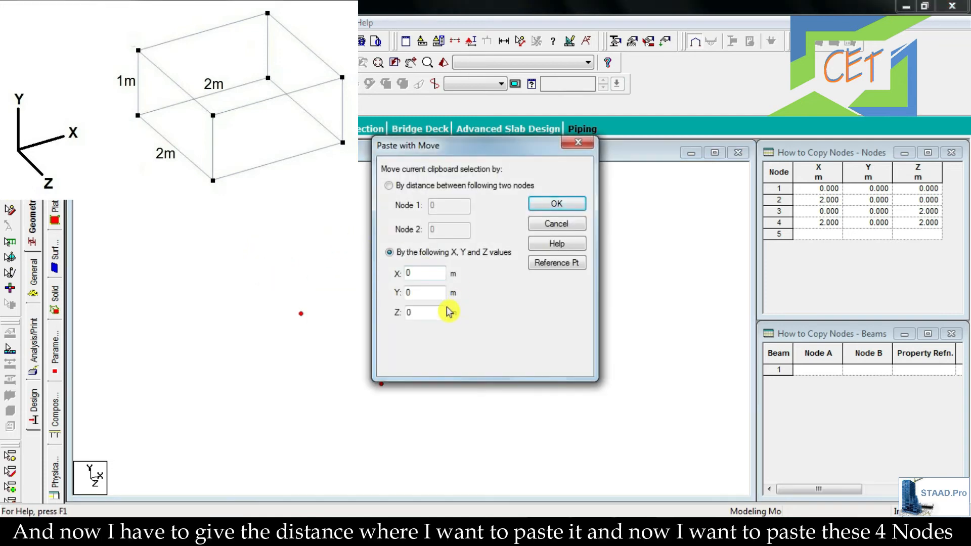
mouse_move(425, 292)
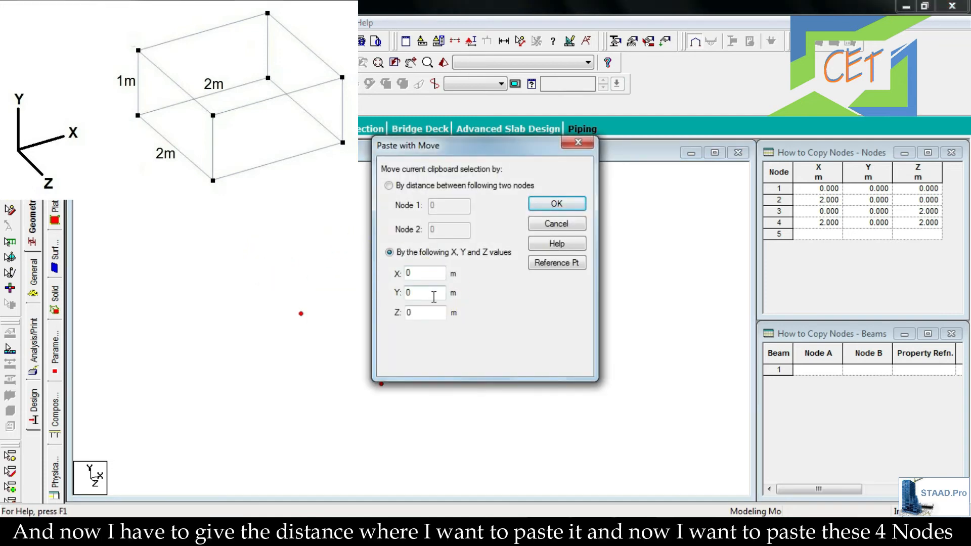
mouse_move(426, 293)
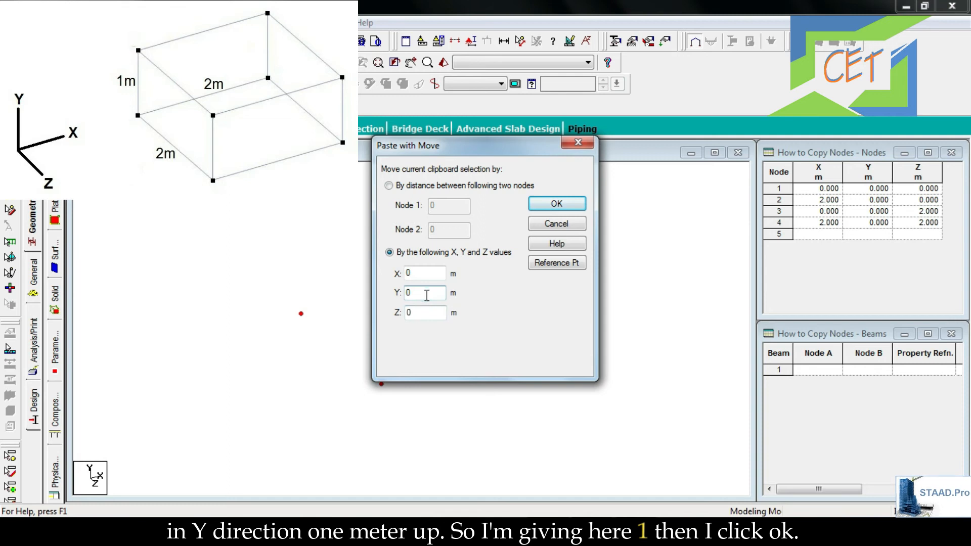
left_click(556, 204)
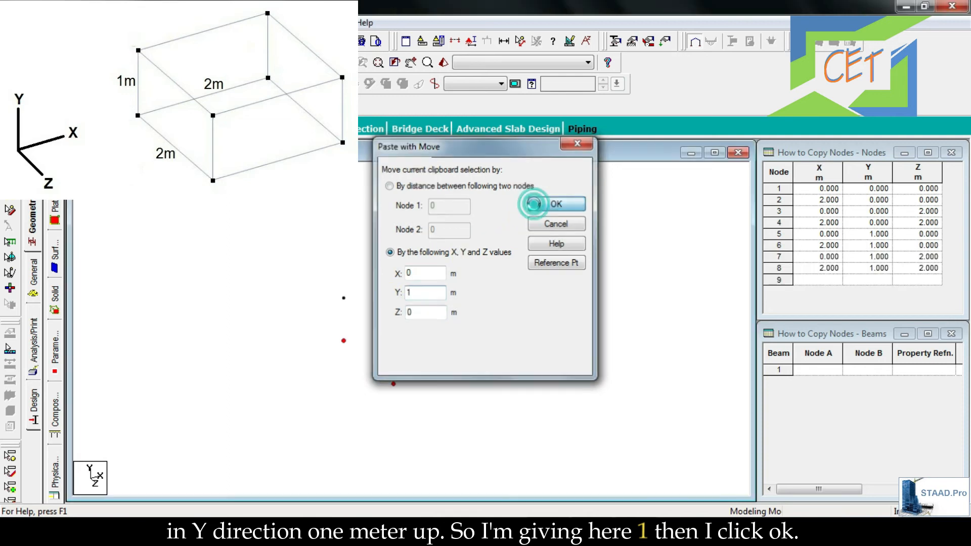
left_click(555, 204)
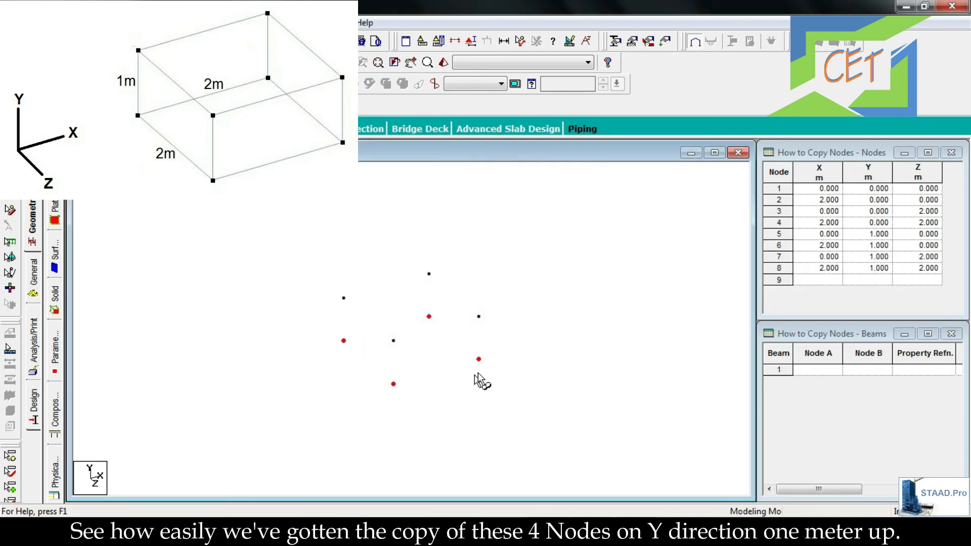
mouse_move(397, 380)
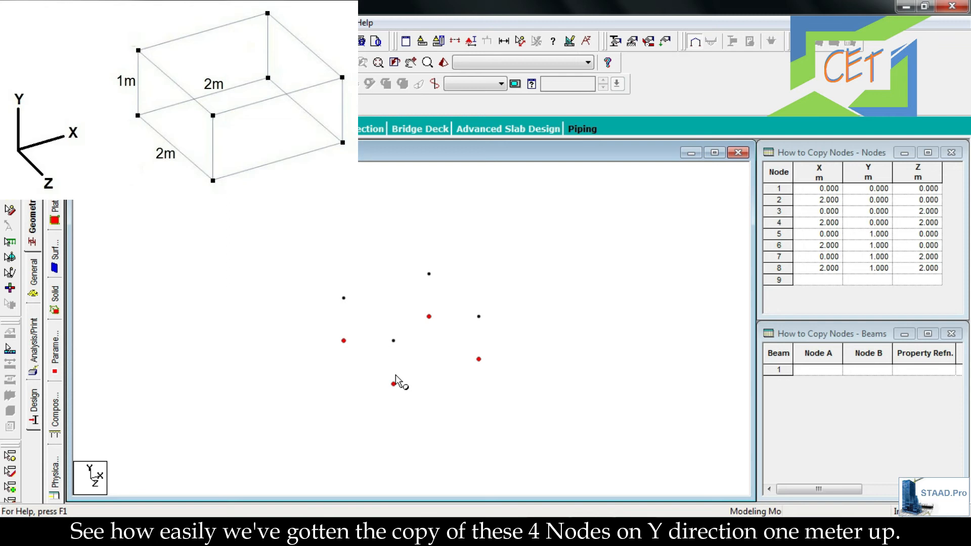
mouse_move(421, 380)
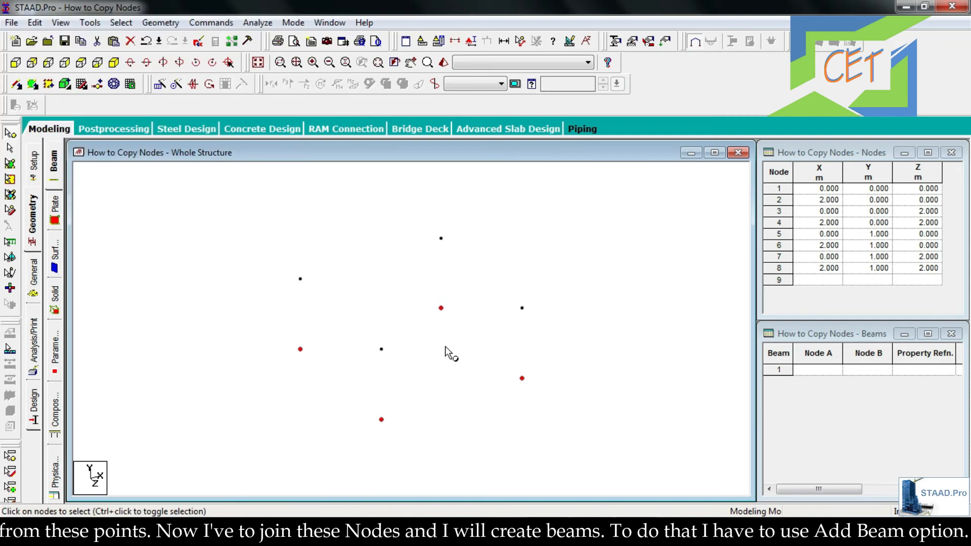
mouse_move(322, 158)
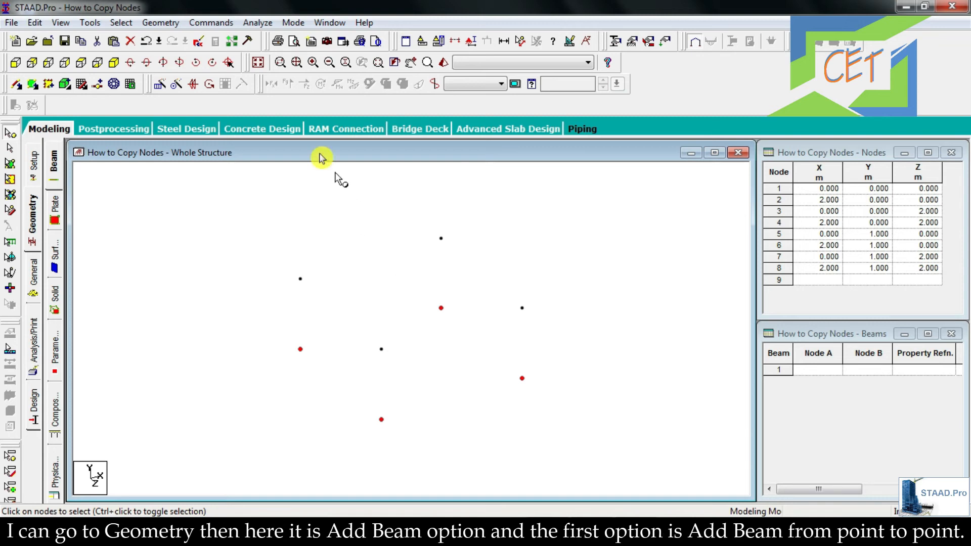
Use Geometry > Add Beam from Point to Point to draw the beam from node 5 to node 6.
left_click(160, 22)
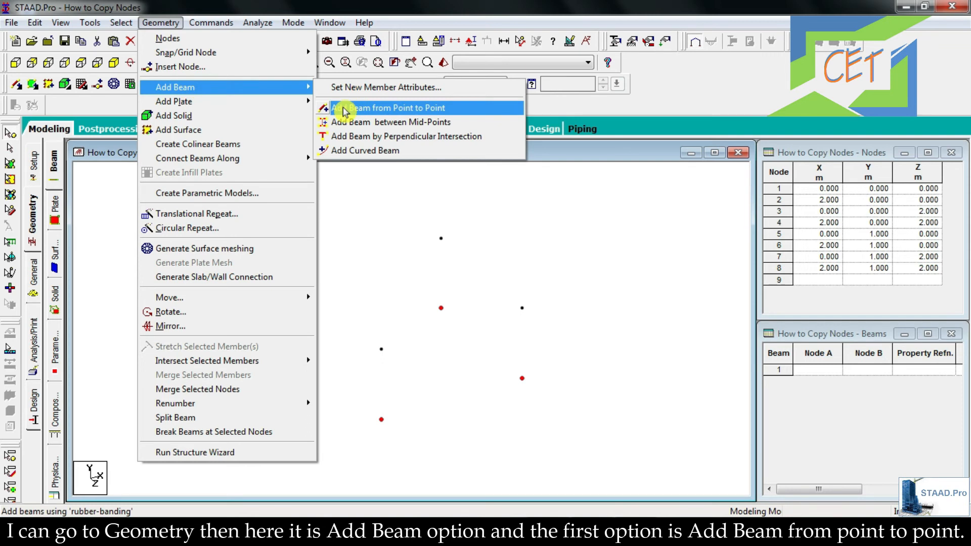
left_click(388, 107)
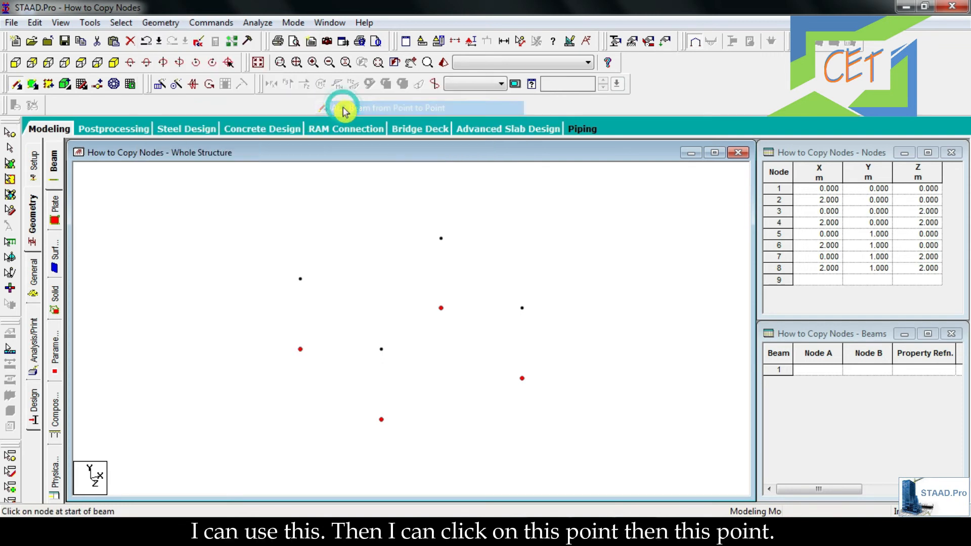
left_click(301, 279)
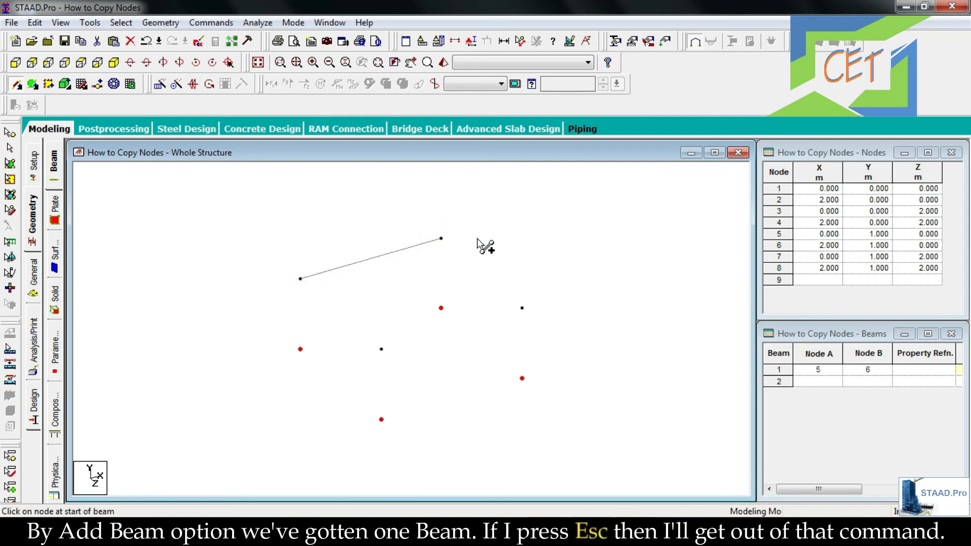
mouse_move(489, 257)
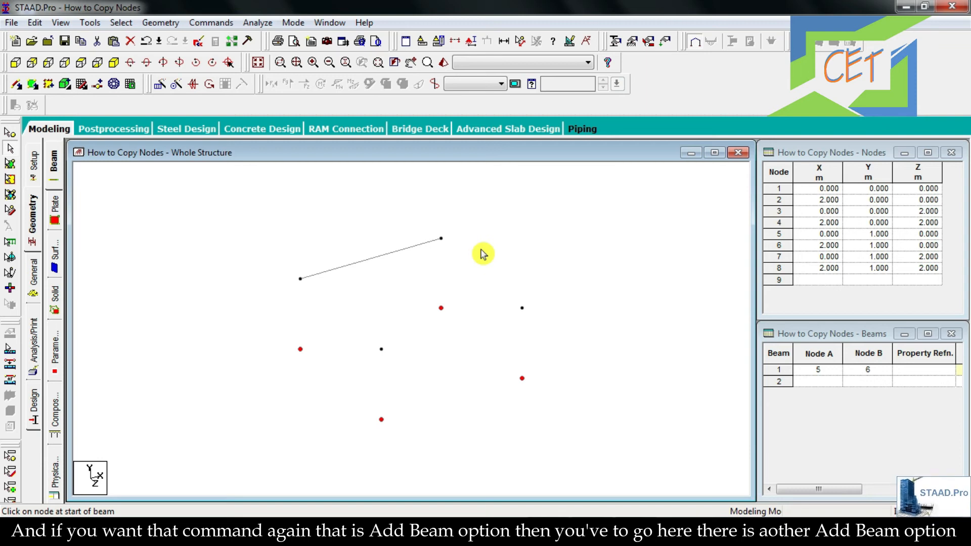
Draw the remaining box edges between node pairs, including 5 and 7–8, then finish beam placement.
left_click(14, 85)
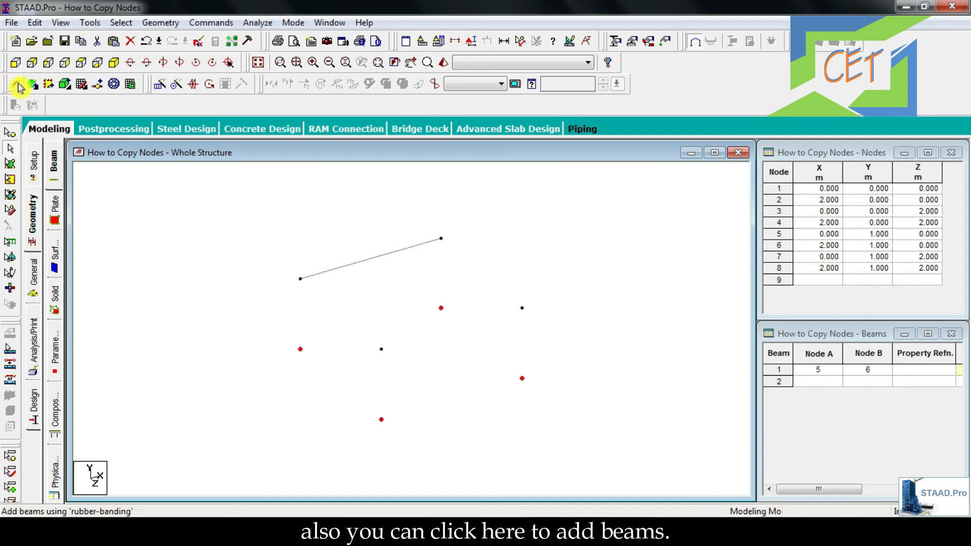
left_click(16, 83)
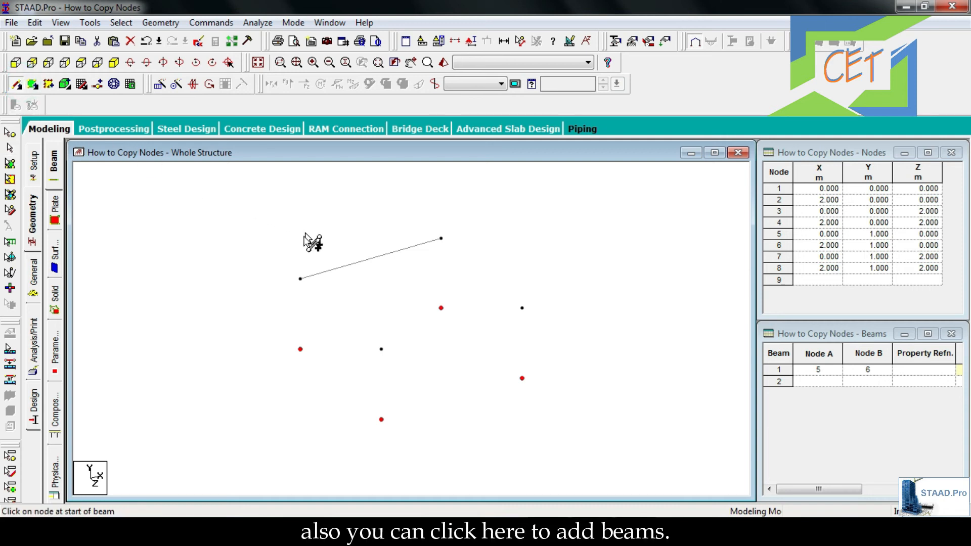
left_click(300, 278)
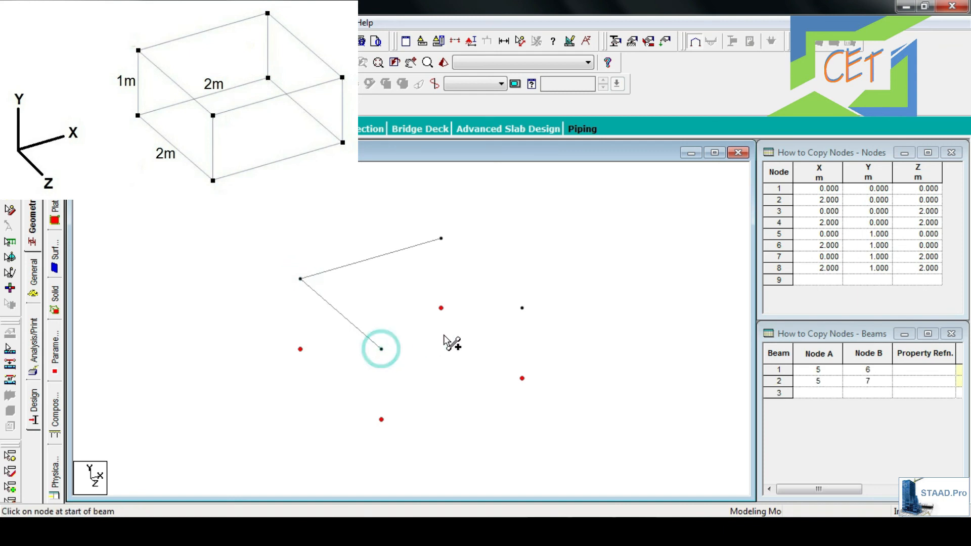
left_click(381, 348)
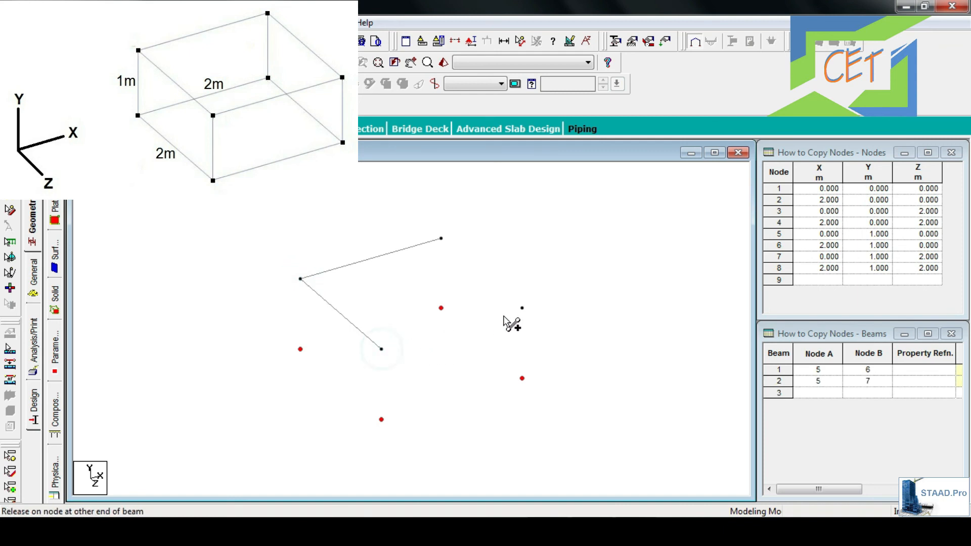
left_click(441, 240)
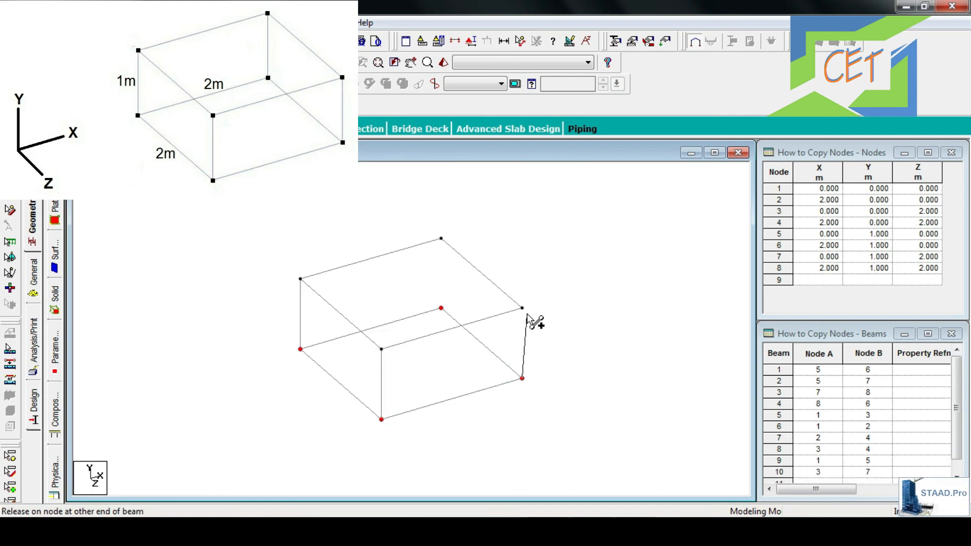
key("Escape")
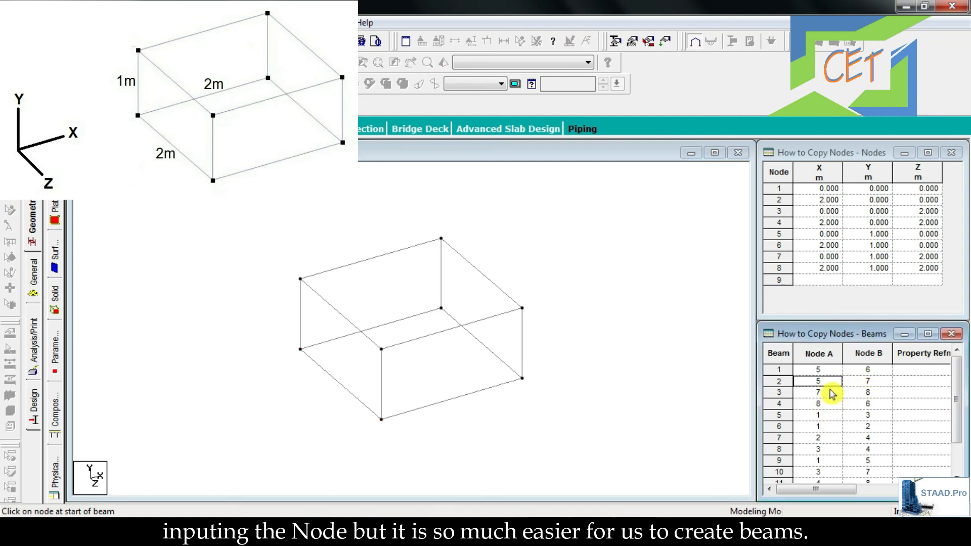
mouse_move(561, 335)
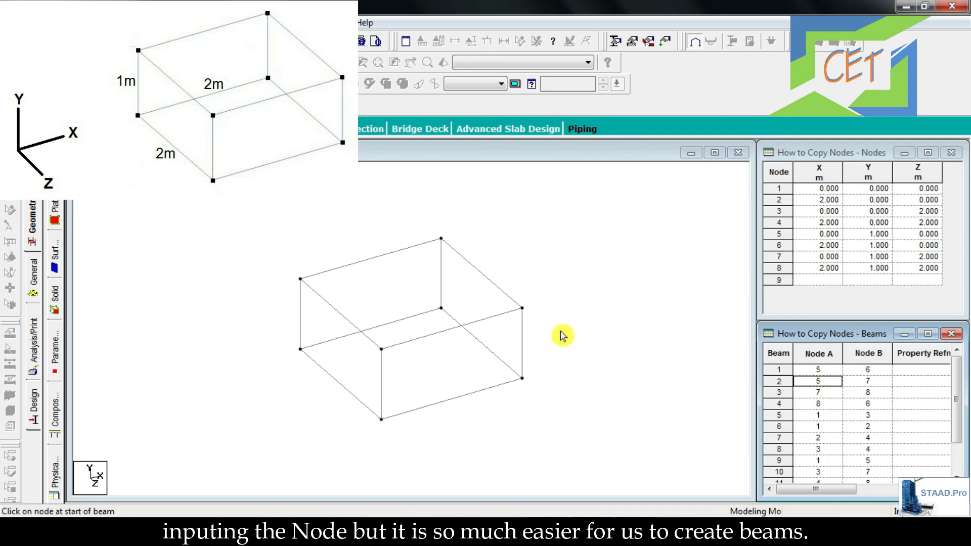